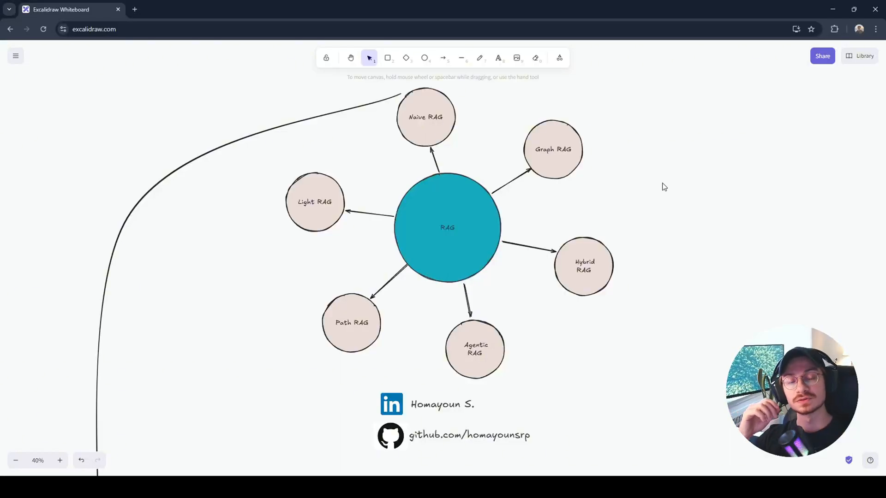
pyautogui.moveTo(647, 166)
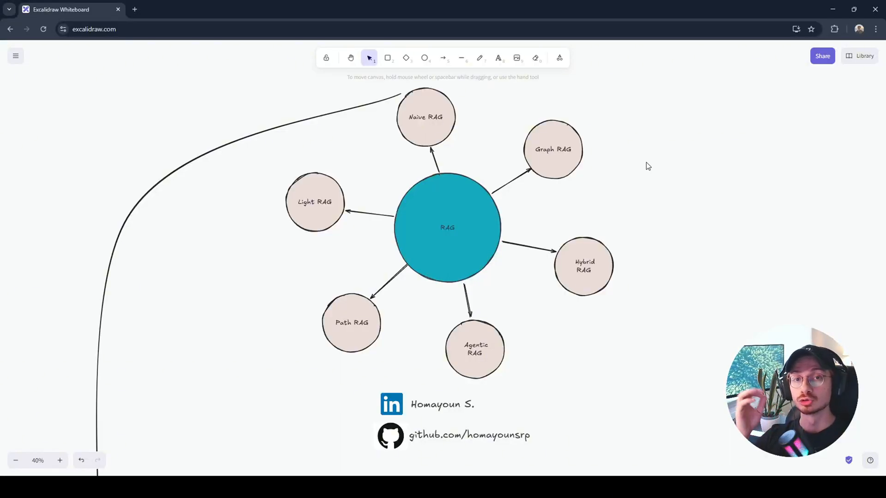
pyautogui.moveTo(635, 157)
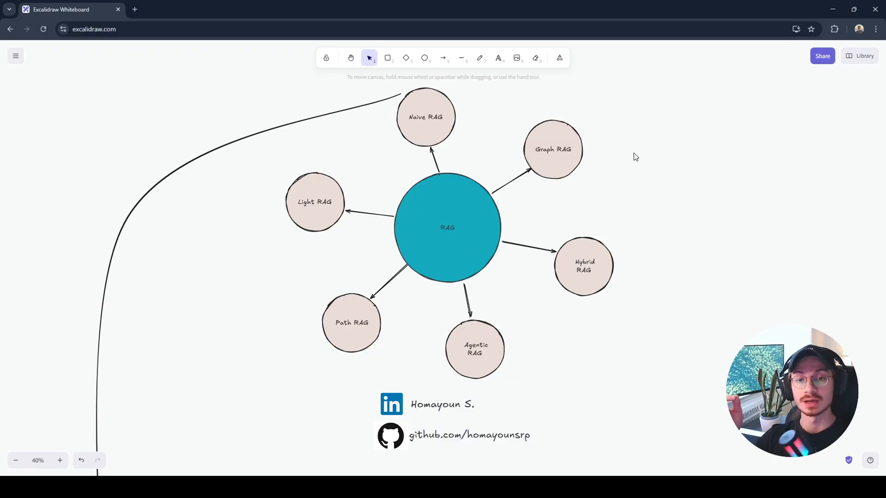
pyautogui.moveTo(622, 126)
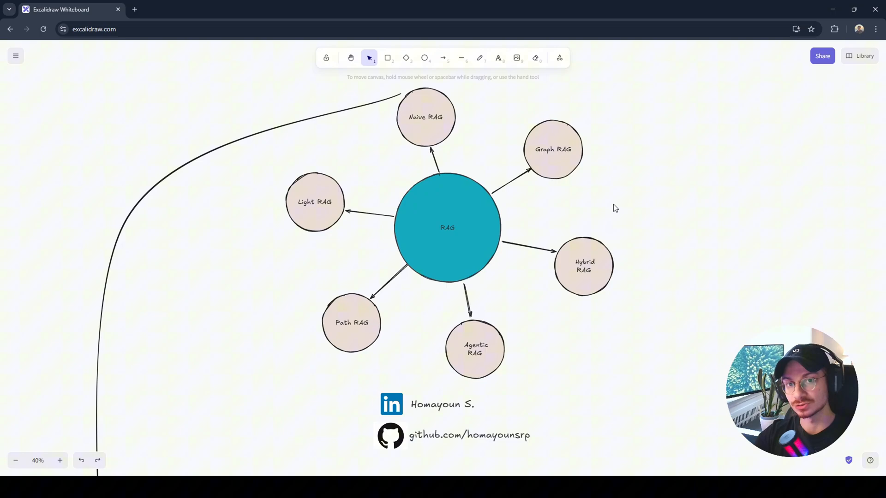
pyautogui.moveTo(656, 201)
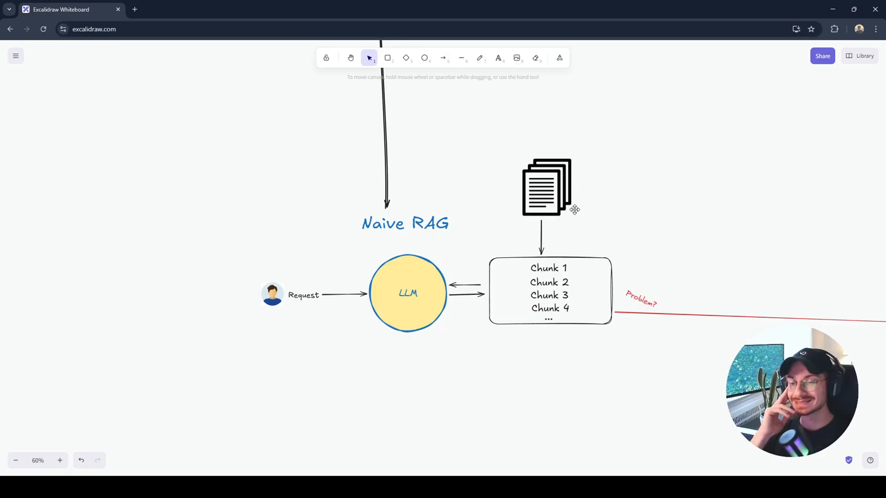
pyautogui.moveTo(507, 219)
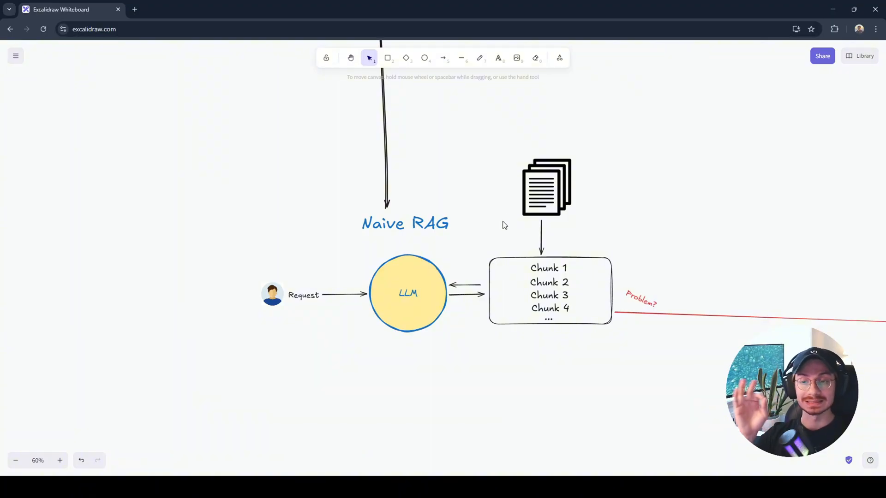
pyautogui.moveTo(508, 223)
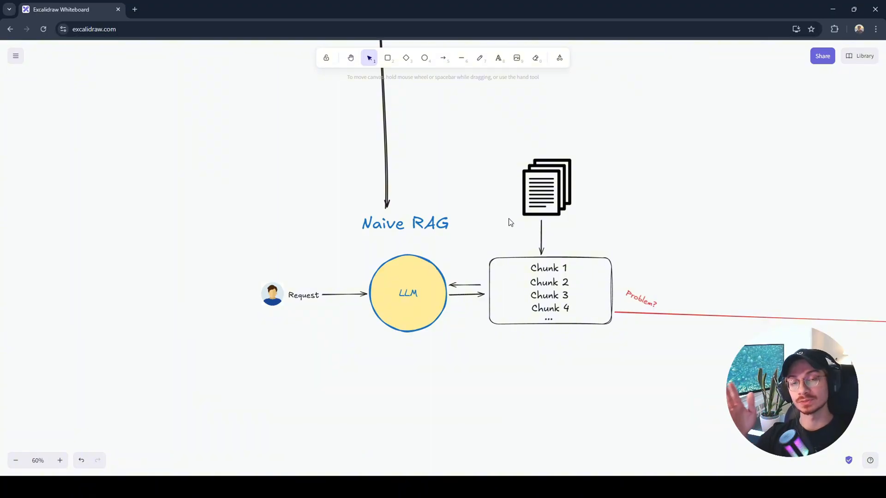
pyautogui.moveTo(690, 137)
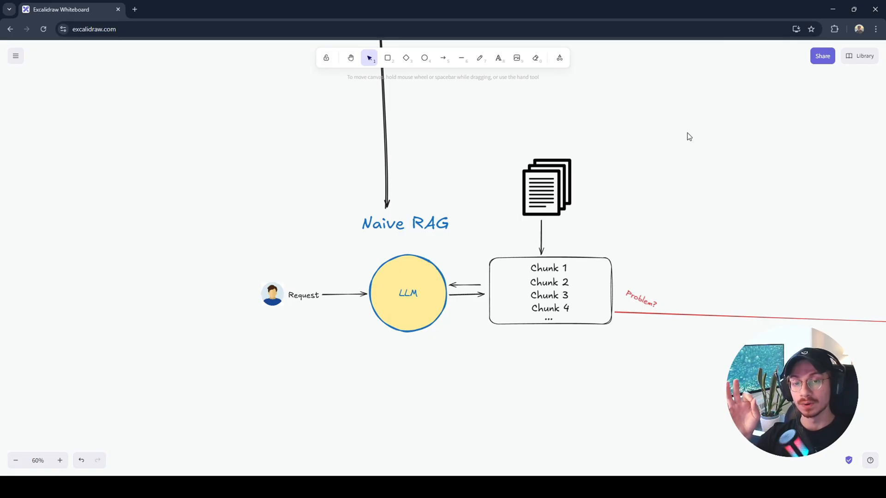
pyautogui.moveTo(500, 221)
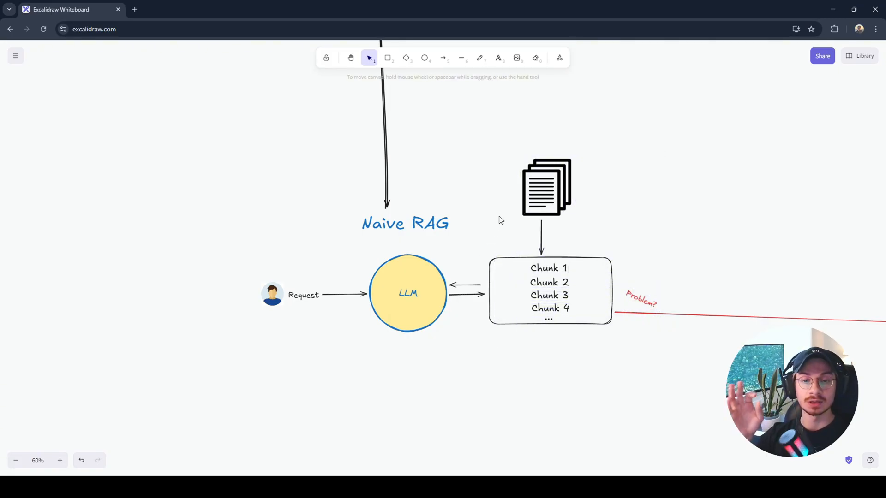
# - Caption the chunk box with the label 'Vectorstore'
pyautogui.scroll(3)
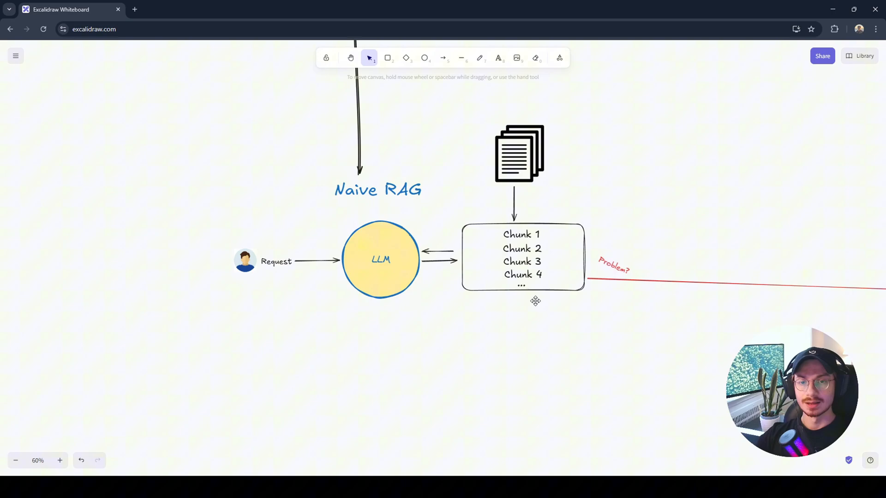
pyautogui.moveTo(594, 157)
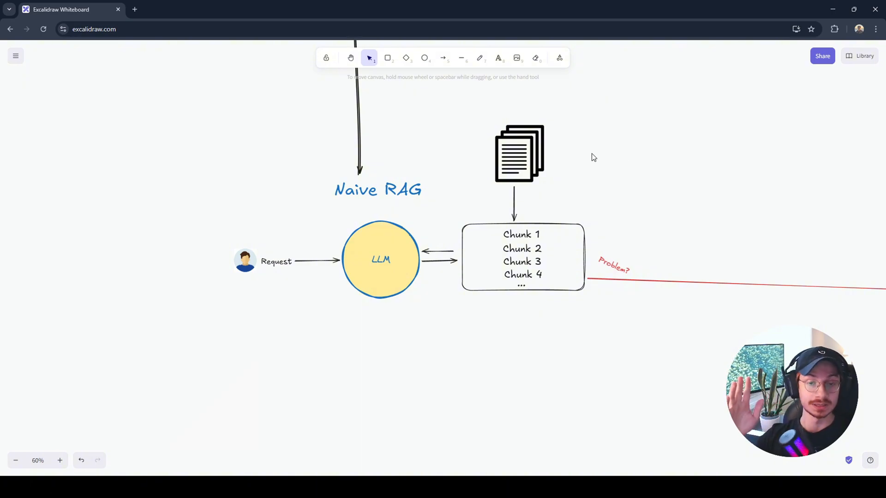
pyautogui.moveTo(652, 144)
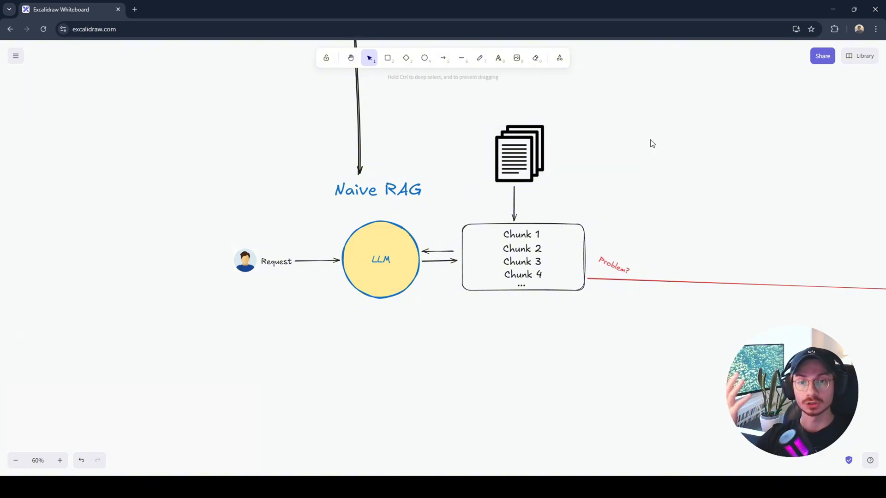
pyautogui.moveTo(643, 148)
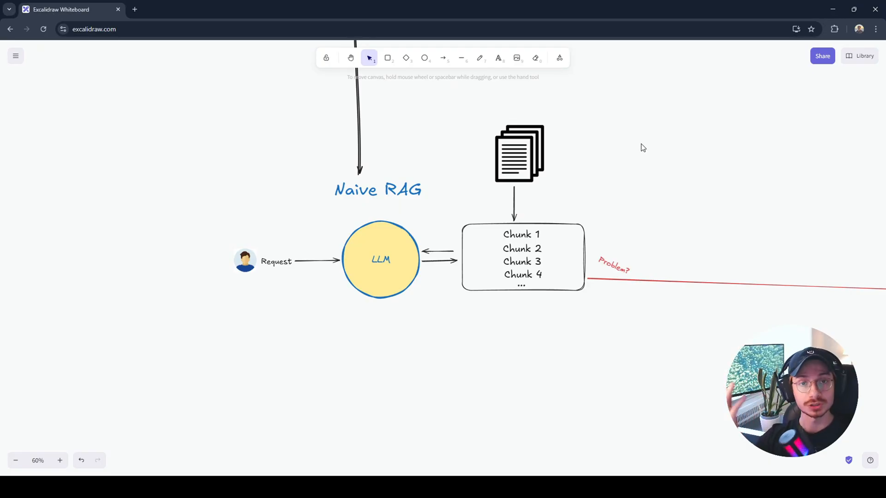
pyautogui.moveTo(515, 257)
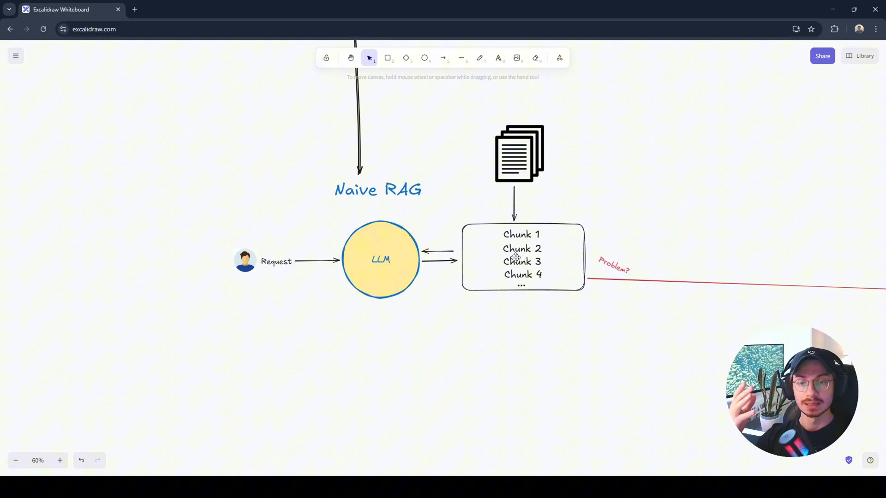
pyautogui.moveTo(519, 325)
pyautogui.write('Vec')
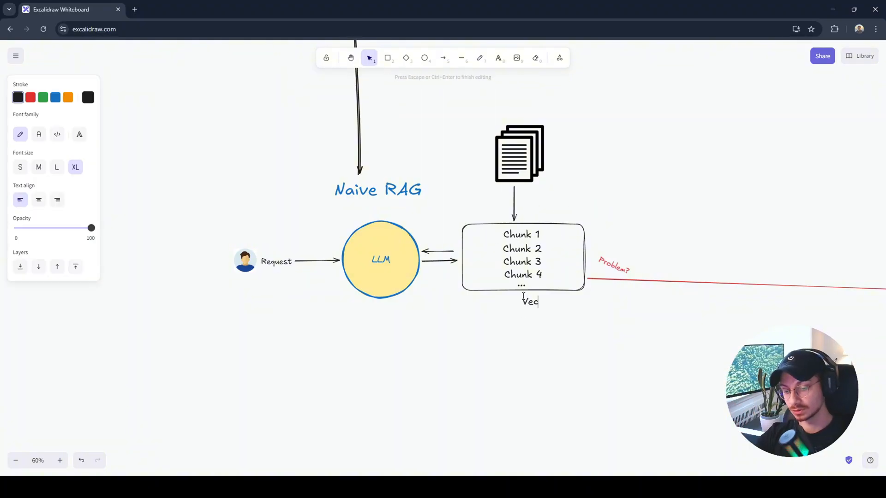
pyautogui.write('t')
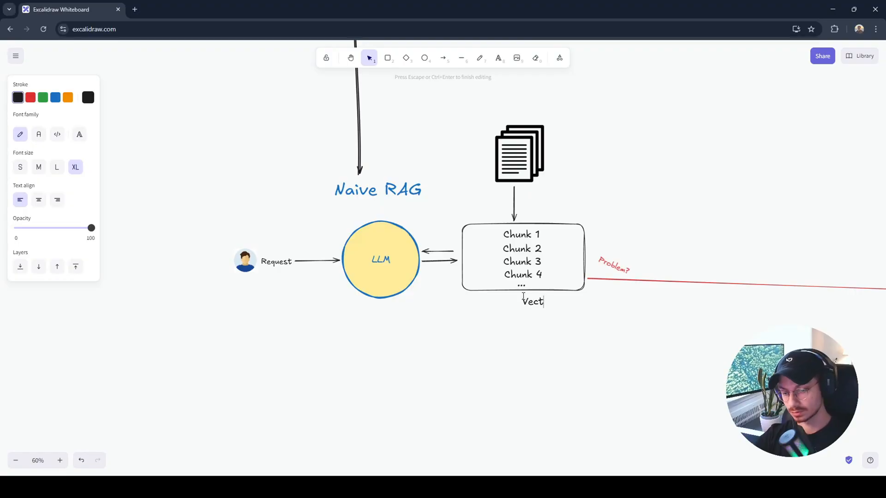
pyautogui.write('orstore')
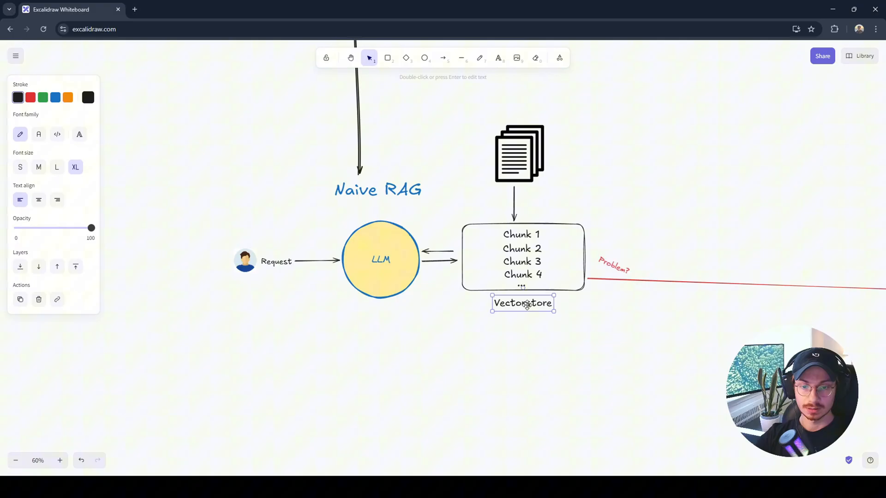
# - Add a text beneath it listing 'Pinecone' and 'Faiss' as example vector stores
pyautogui.click(502, 341)
pyautogui.write('Pinecone')
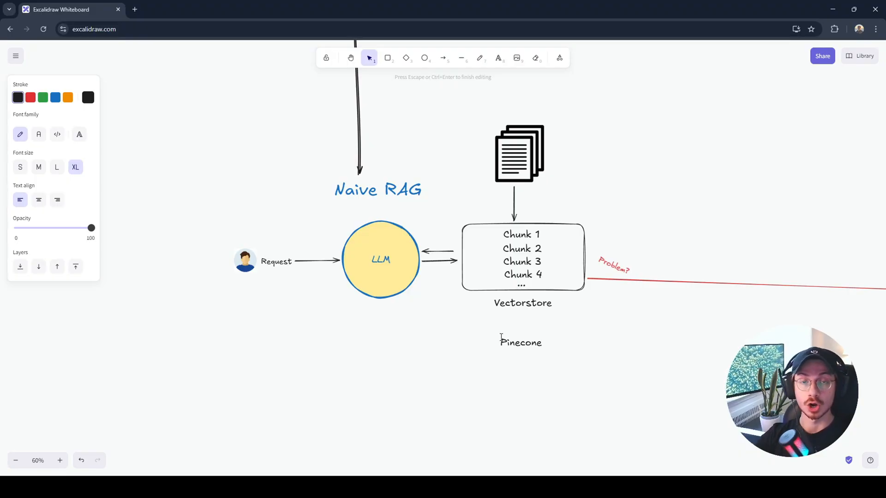
pyautogui.write('Faiss')
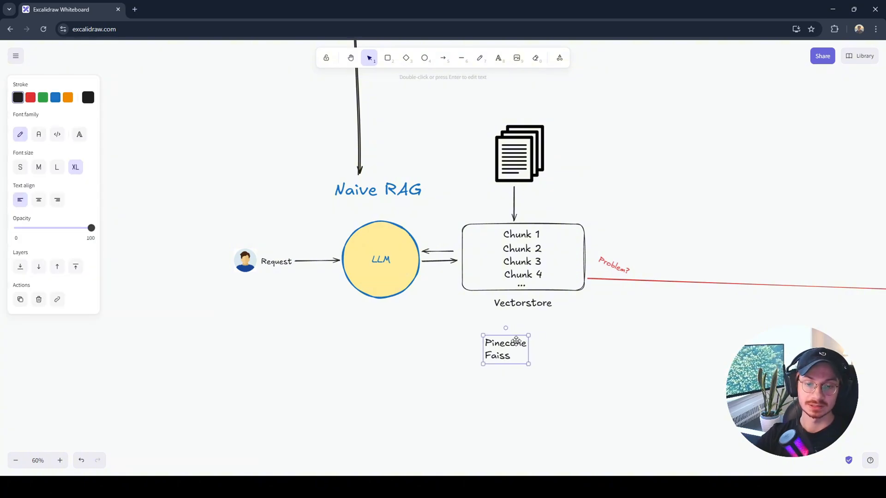
pyautogui.moveTo(535, 352)
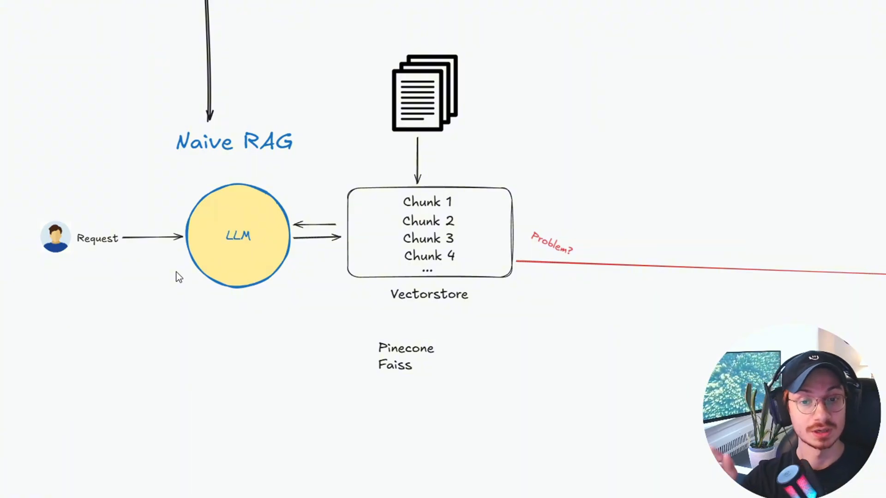
pyautogui.moveTo(301, 342)
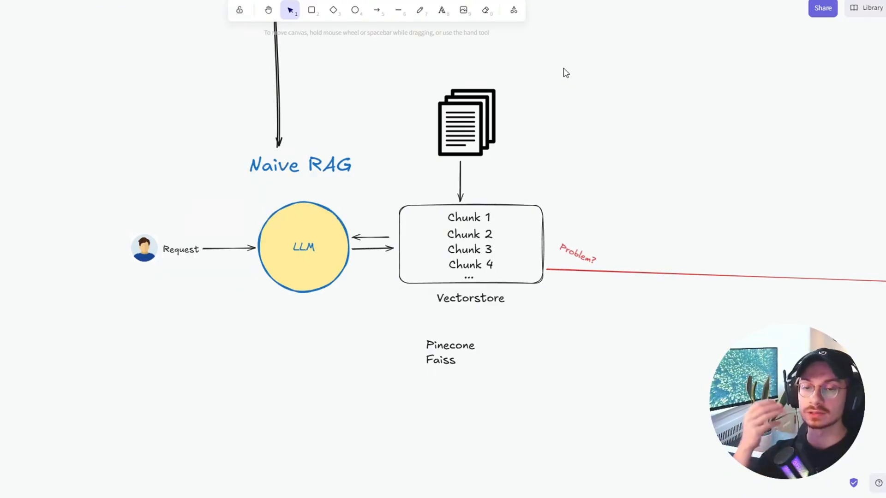
pyautogui.moveTo(602, 169)
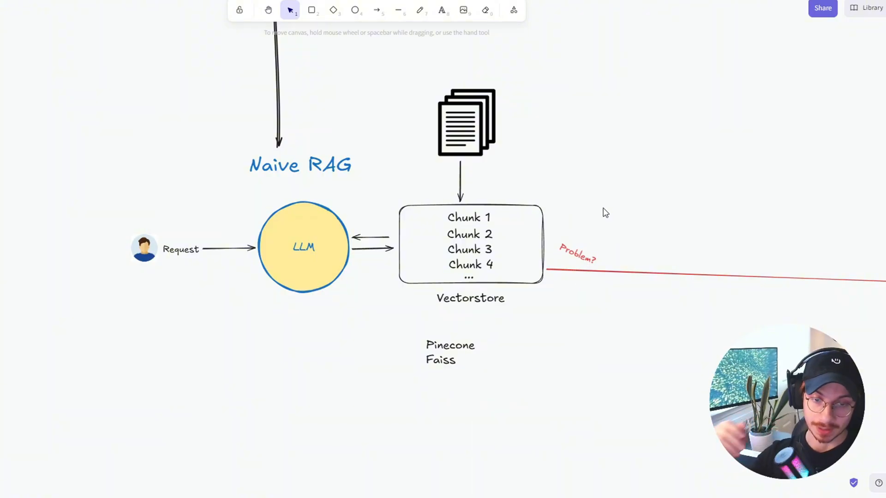
pyautogui.moveTo(597, 255)
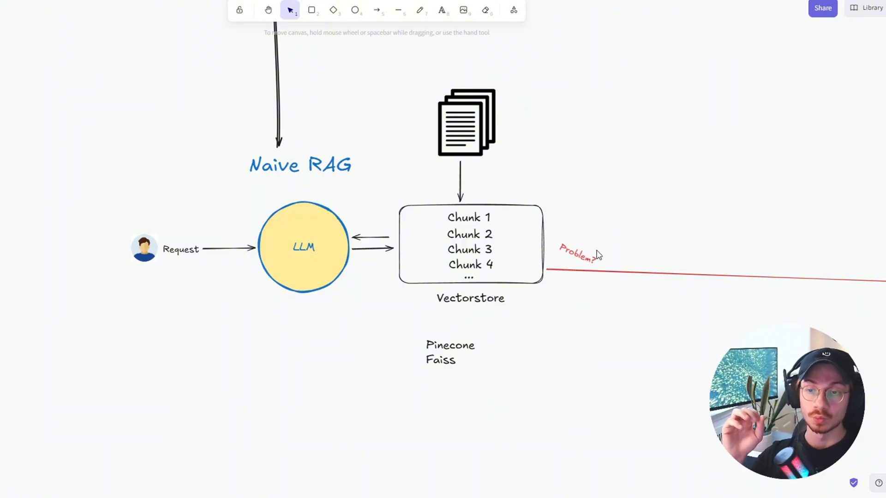
pyautogui.moveTo(657, 287)
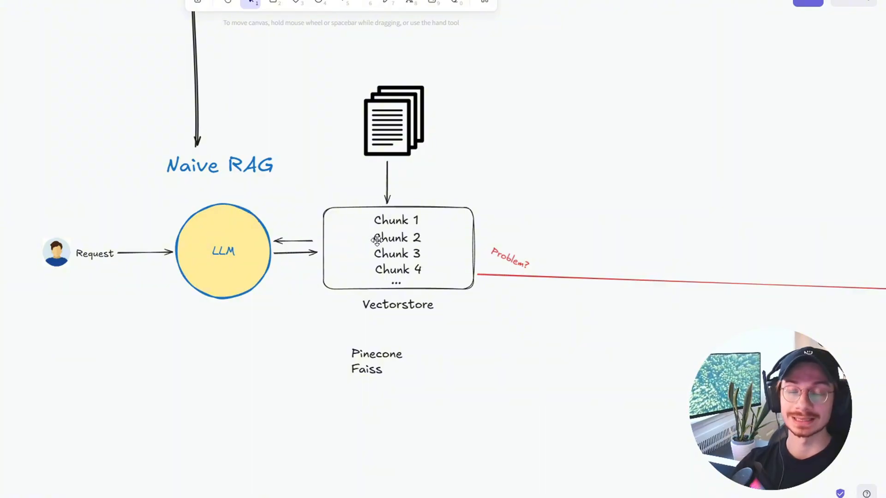
pyautogui.moveTo(330, 306)
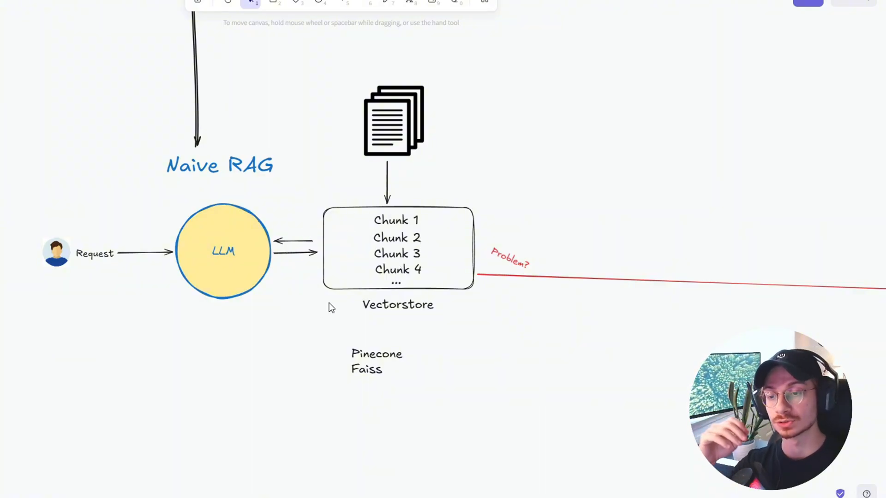
pyautogui.moveTo(261, 299)
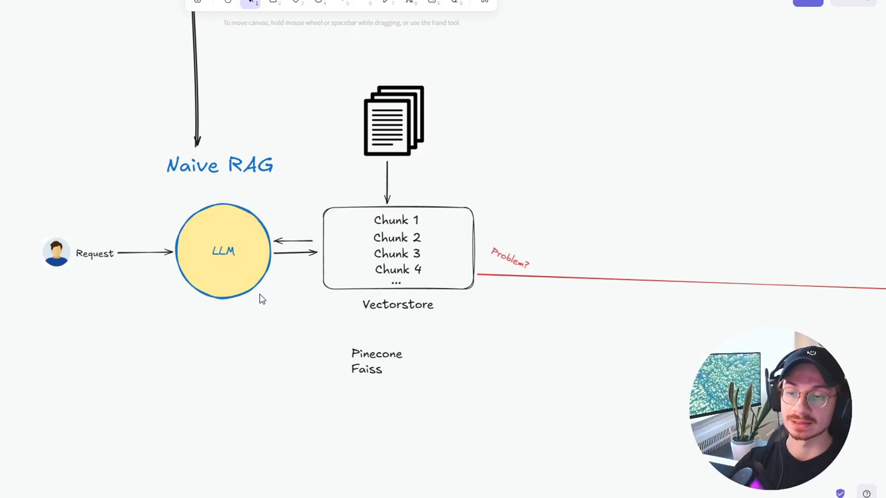
pyautogui.moveTo(462, 260)
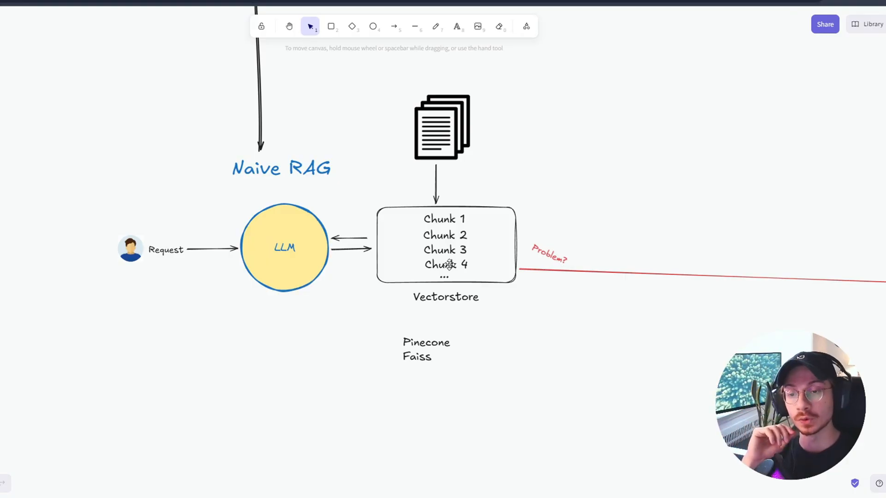
pyautogui.moveTo(292, 255)
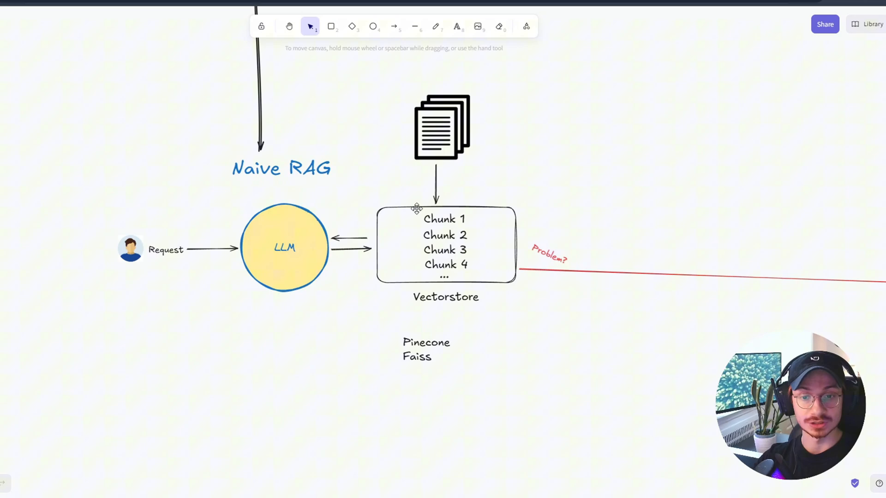
pyautogui.moveTo(370, 299)
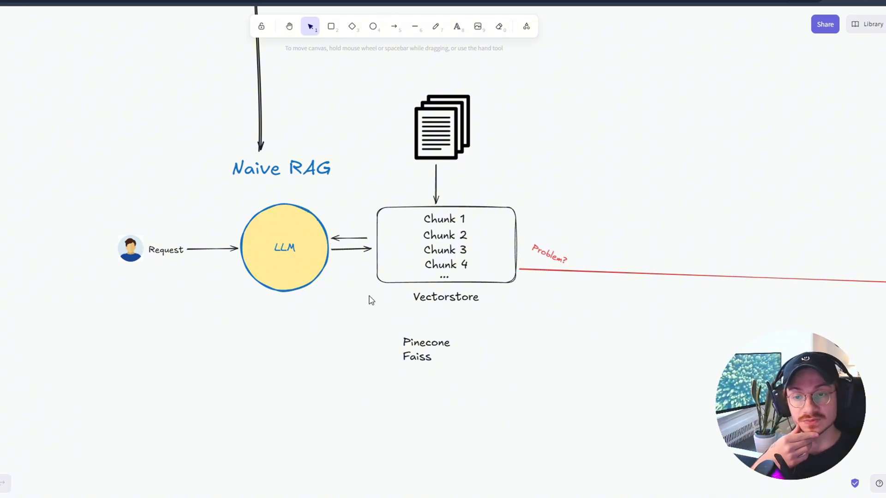
pyautogui.moveTo(477, 242)
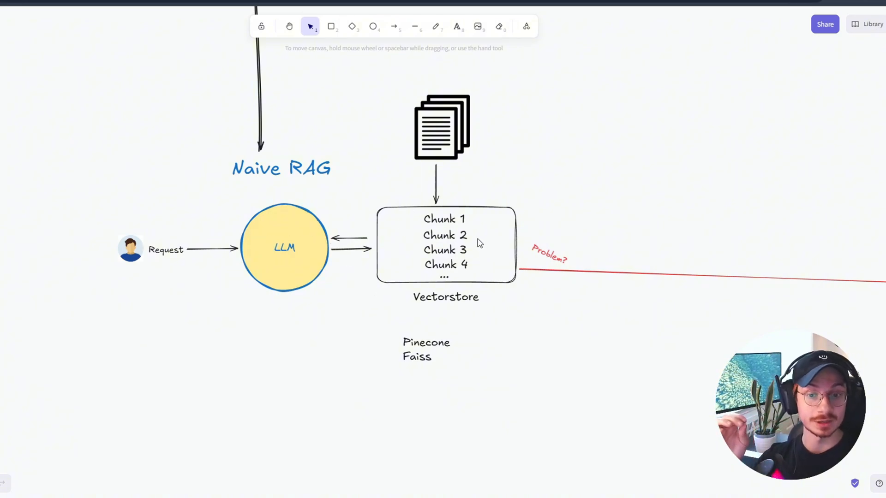
pyautogui.moveTo(256, 315)
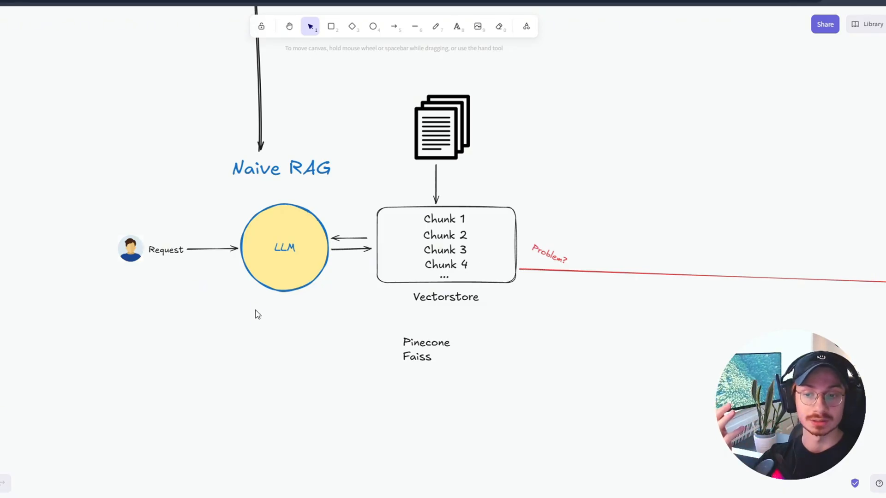
pyautogui.moveTo(209, 276)
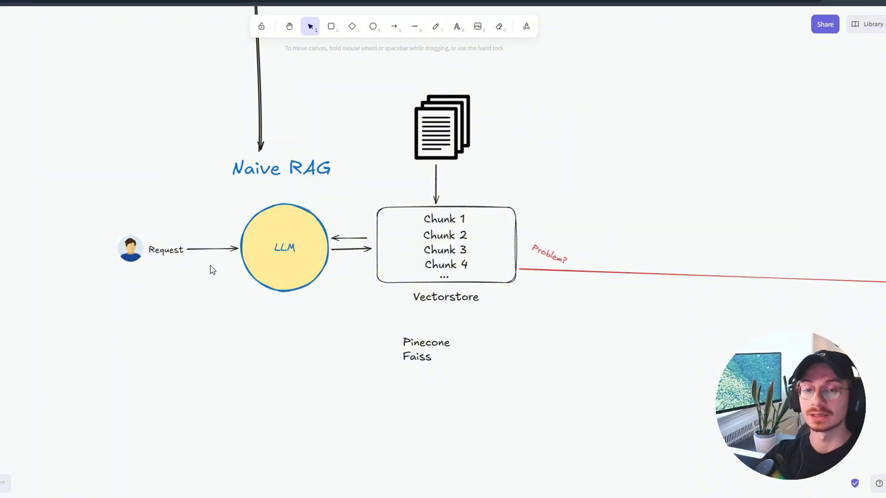
pyautogui.moveTo(747, 322)
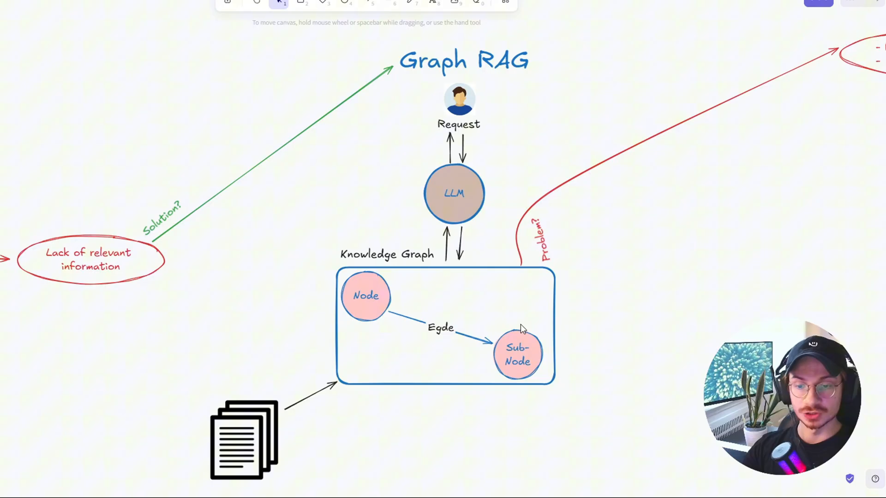
pyautogui.moveTo(417, 324)
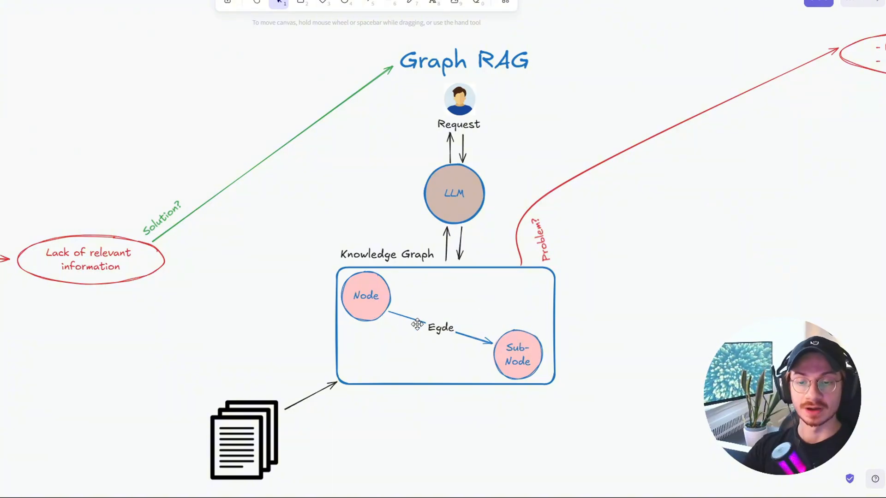
pyautogui.moveTo(406, 349)
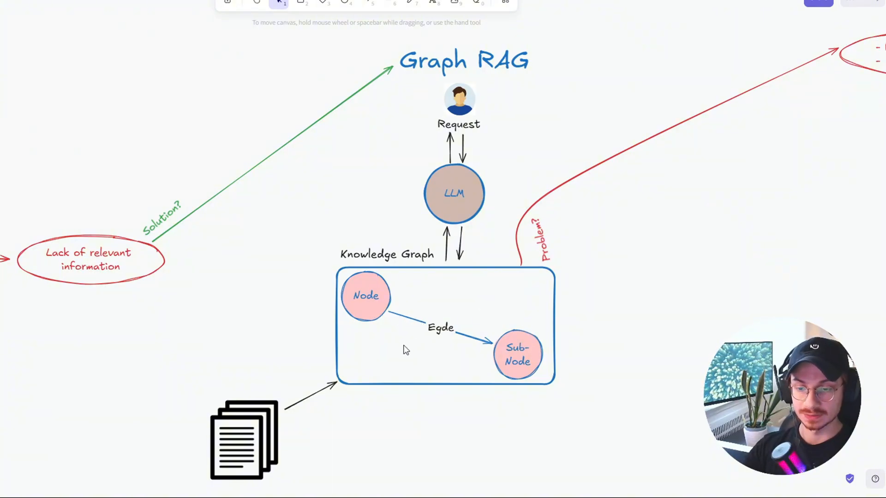
pyautogui.moveTo(192, 384)
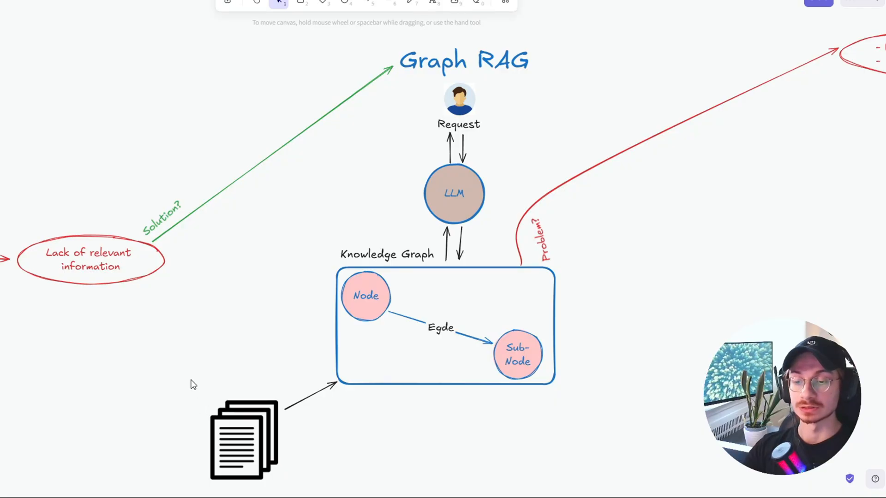
pyautogui.moveTo(309, 485)
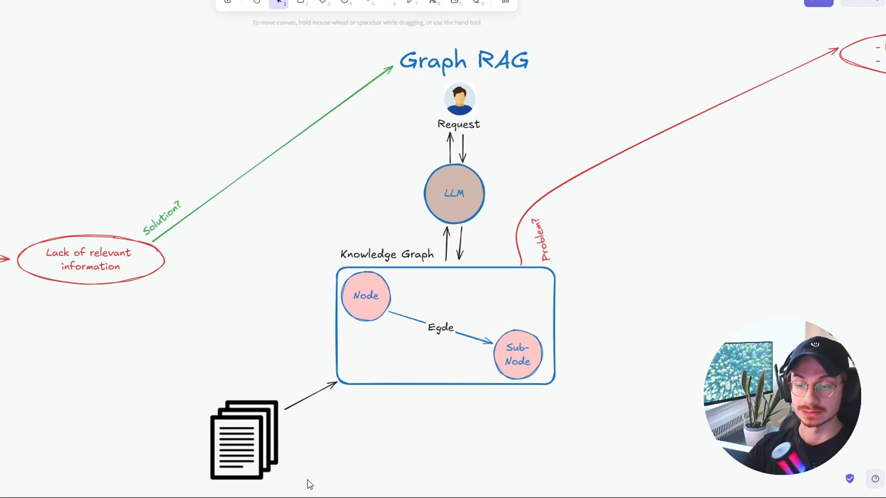
pyautogui.moveTo(282, 439)
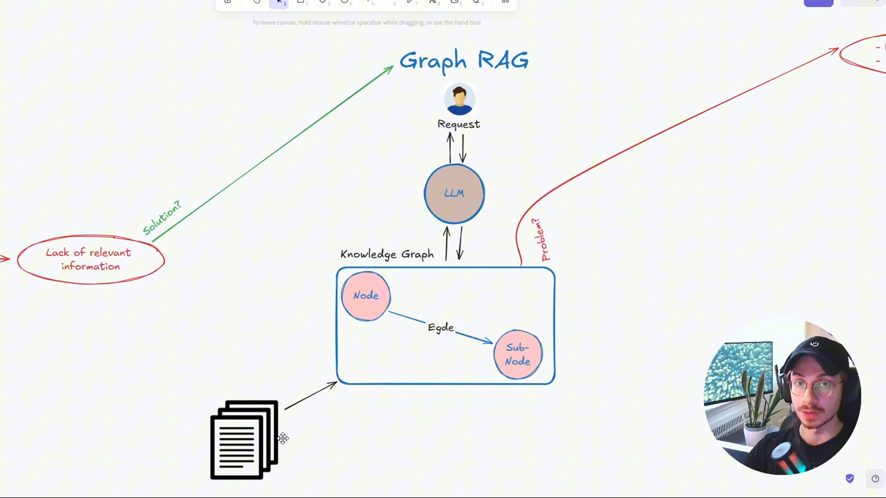
pyautogui.moveTo(222, 369)
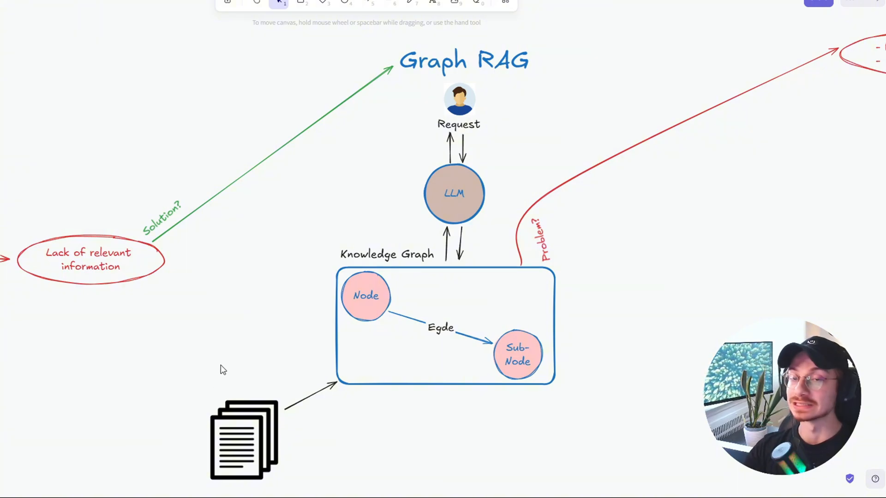
pyautogui.moveTo(274, 343)
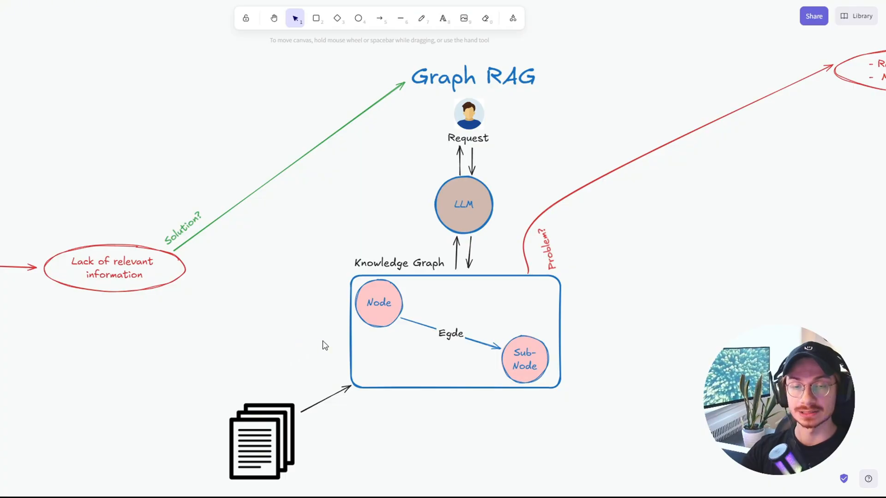
pyautogui.moveTo(455, 357)
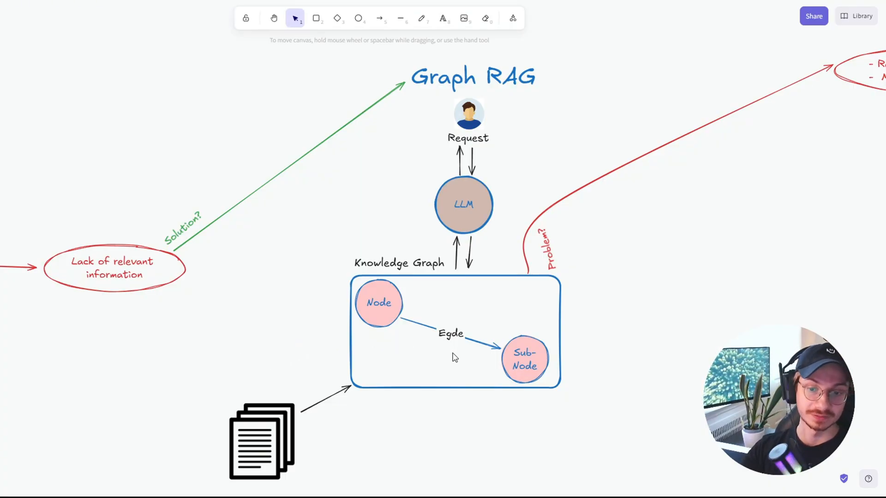
pyautogui.moveTo(504, 366)
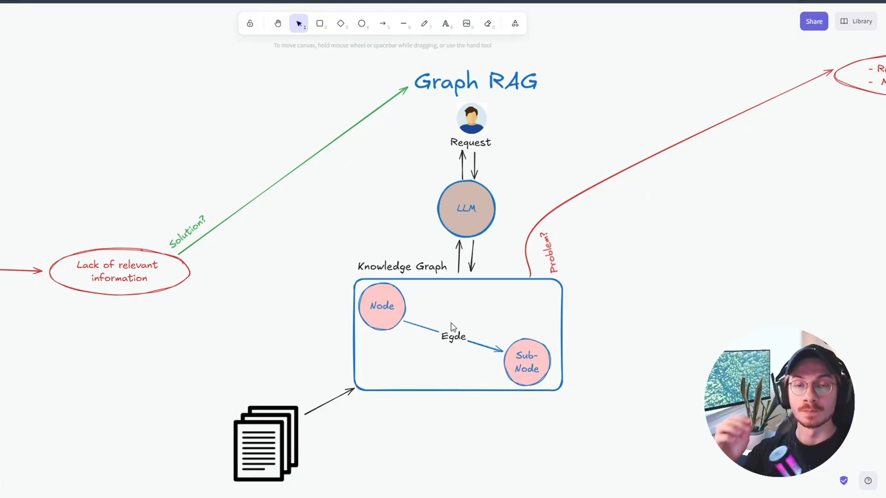
pyautogui.moveTo(519, 201)
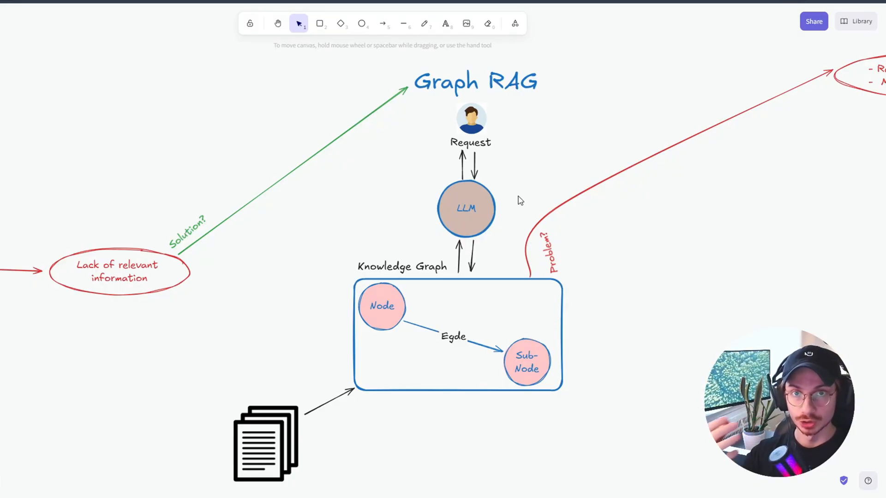
pyautogui.moveTo(662, 449)
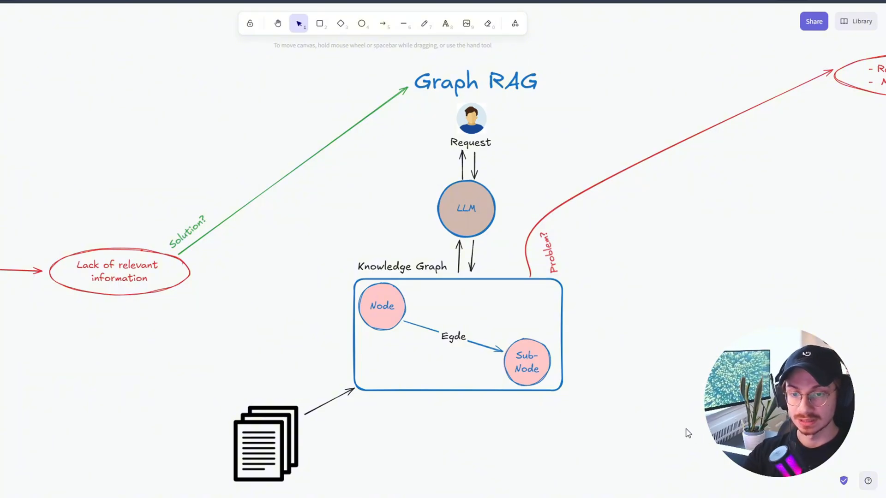
pyautogui.moveTo(499, 229)
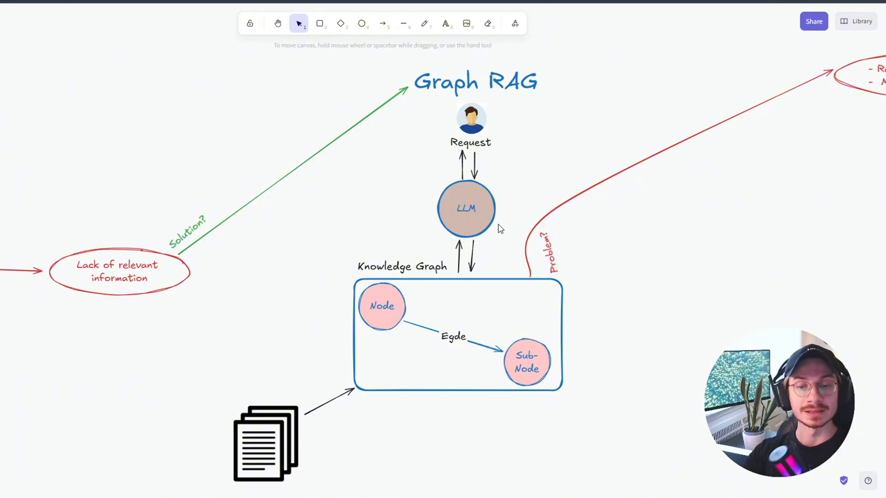
pyautogui.moveTo(511, 220)
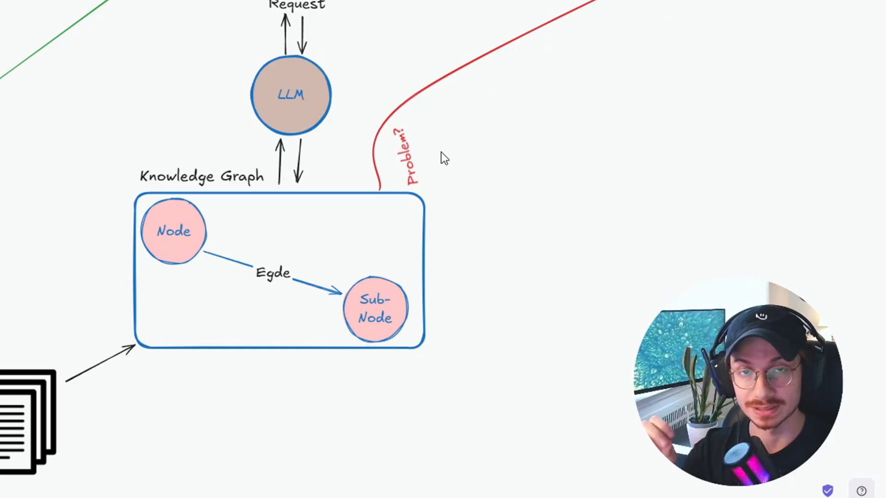
pyautogui.moveTo(532, 213)
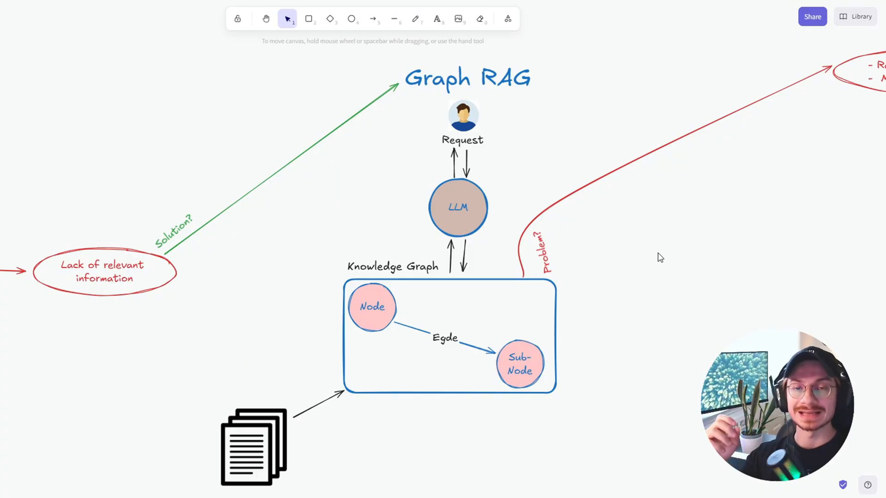
pyautogui.moveTo(654, 300)
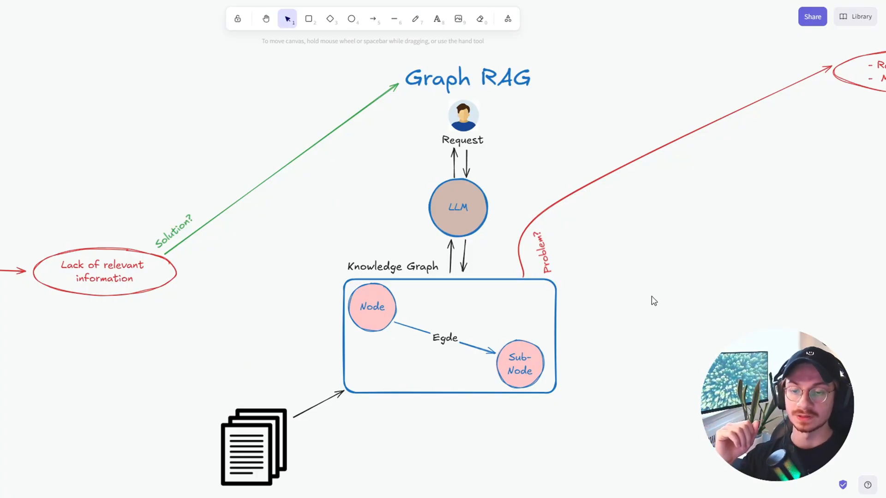
pyautogui.moveTo(276, 476)
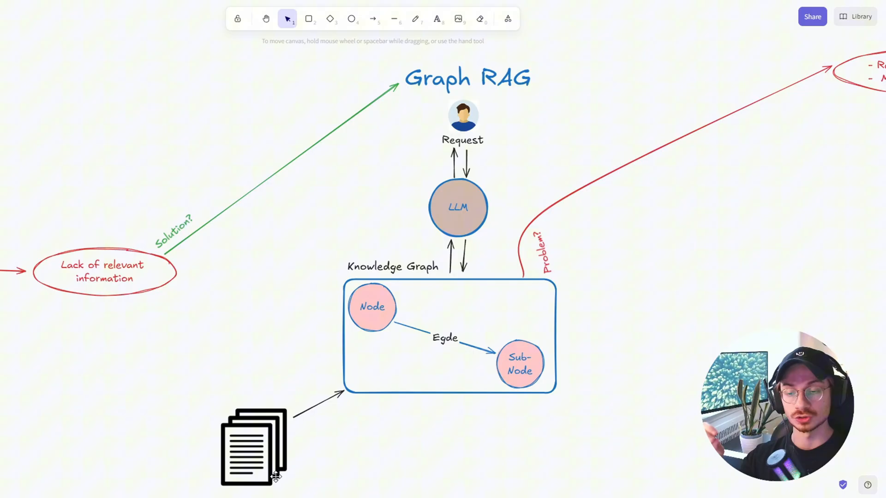
pyautogui.moveTo(322, 469)
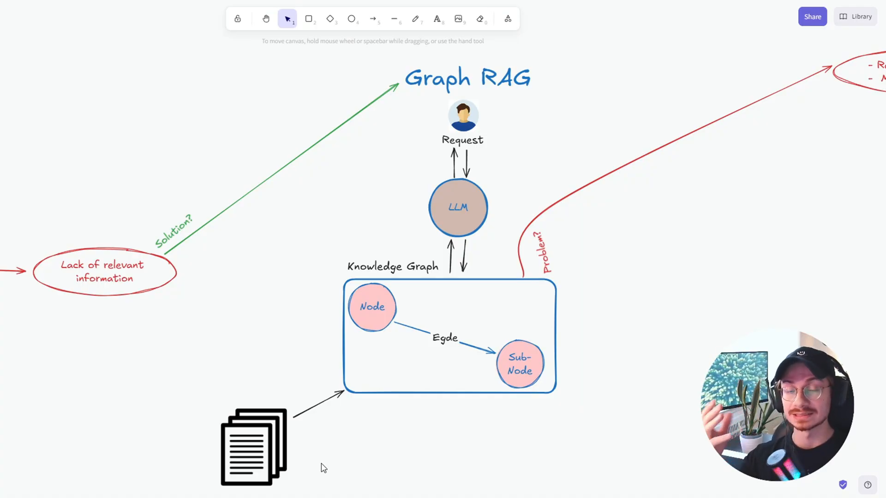
pyautogui.moveTo(617, 372)
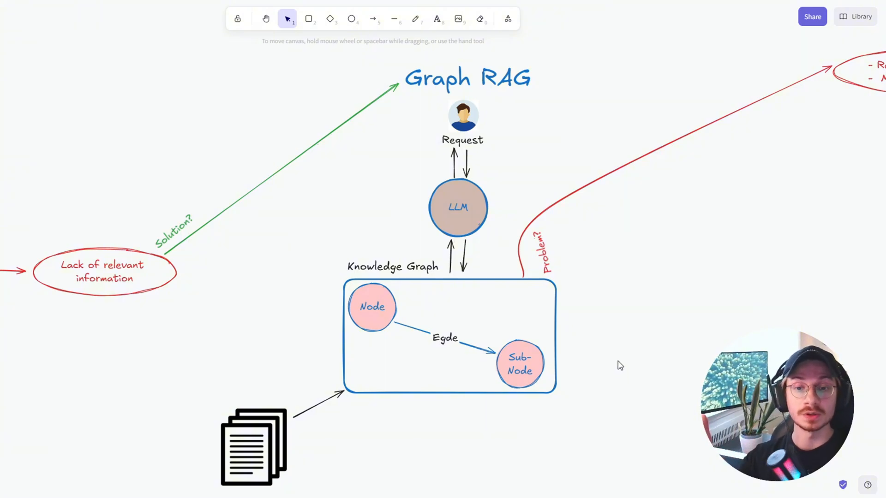
pyautogui.moveTo(485, 387)
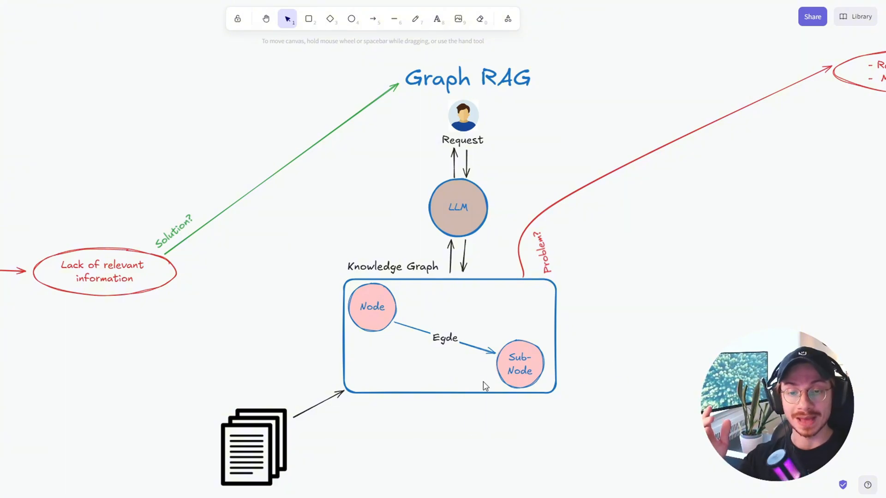
pyautogui.moveTo(646, 378)
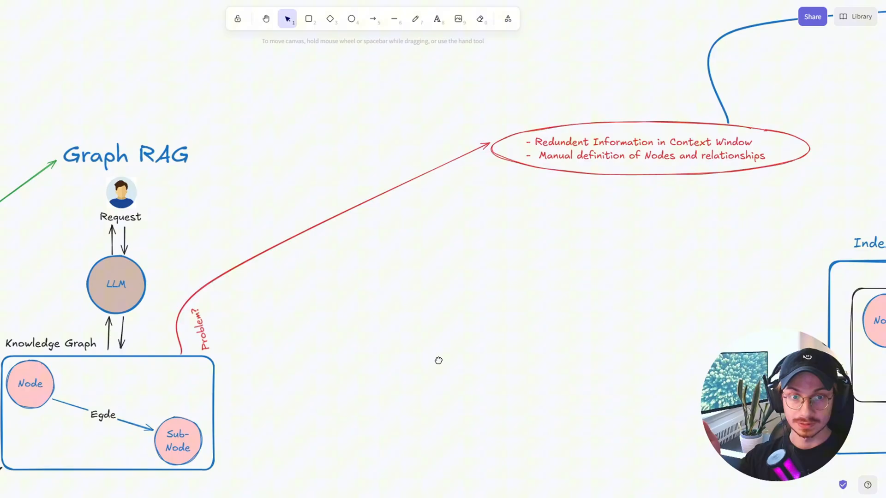
pyautogui.moveTo(812, 218)
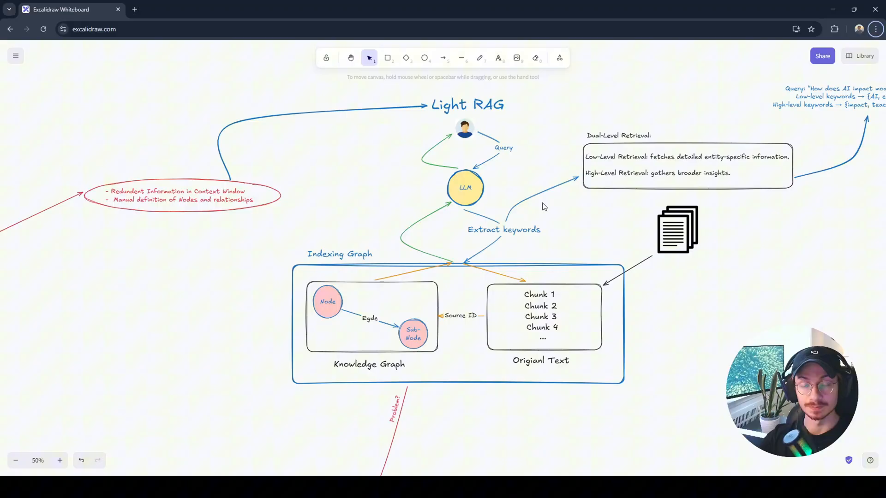
pyautogui.moveTo(568, 215)
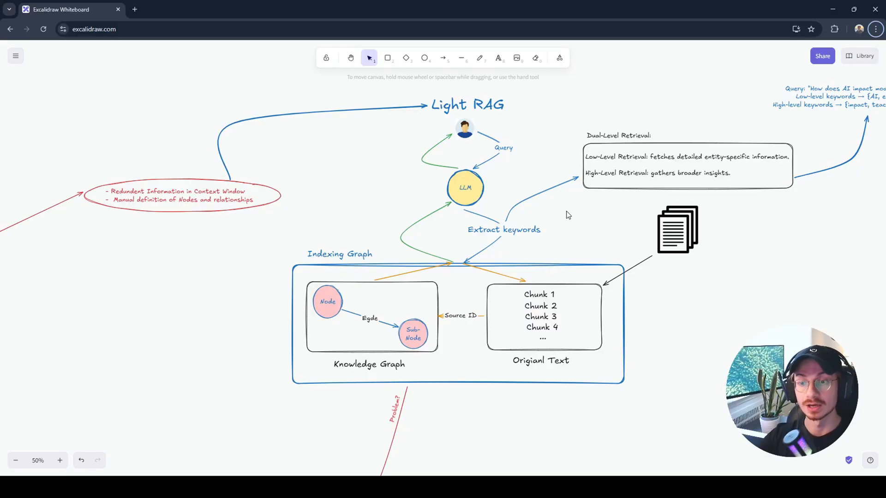
pyautogui.moveTo(205, 273)
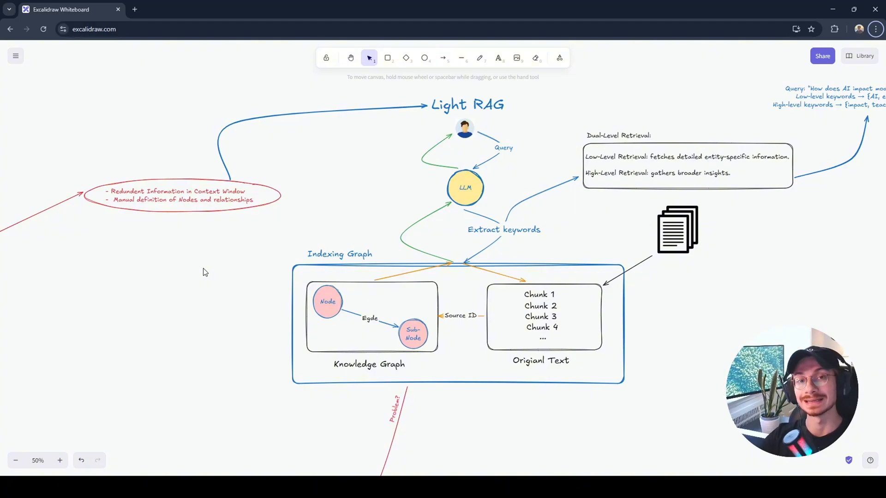
pyautogui.moveTo(229, 272)
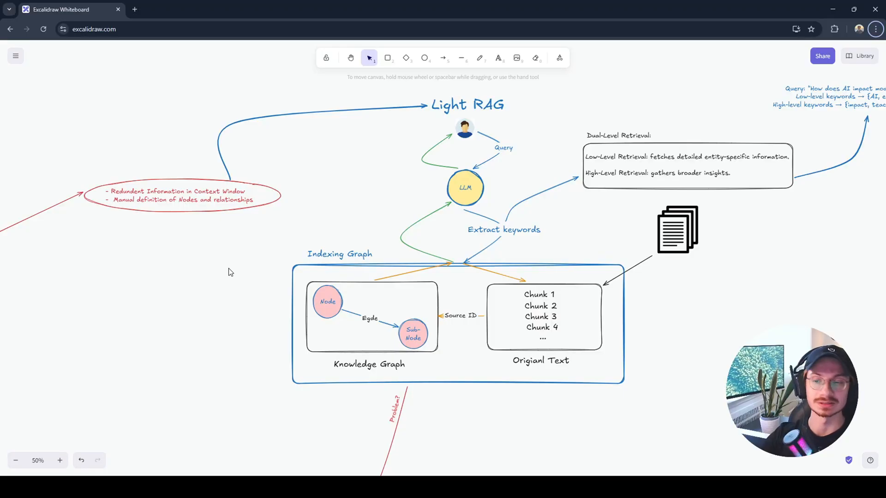
pyautogui.moveTo(713, 329)
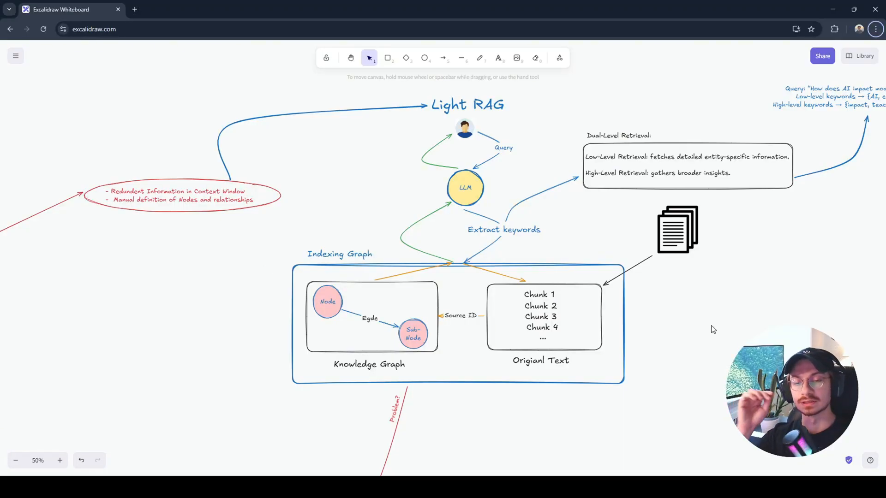
pyautogui.moveTo(554, 244)
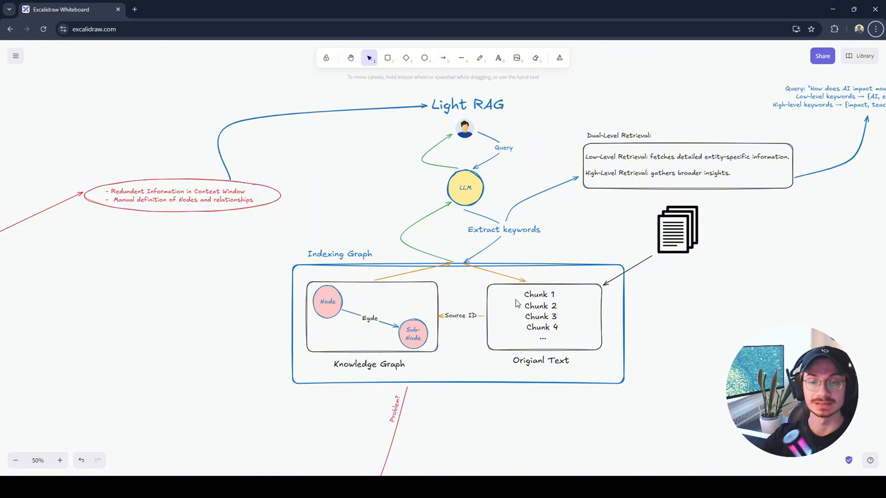
pyautogui.moveTo(650, 371)
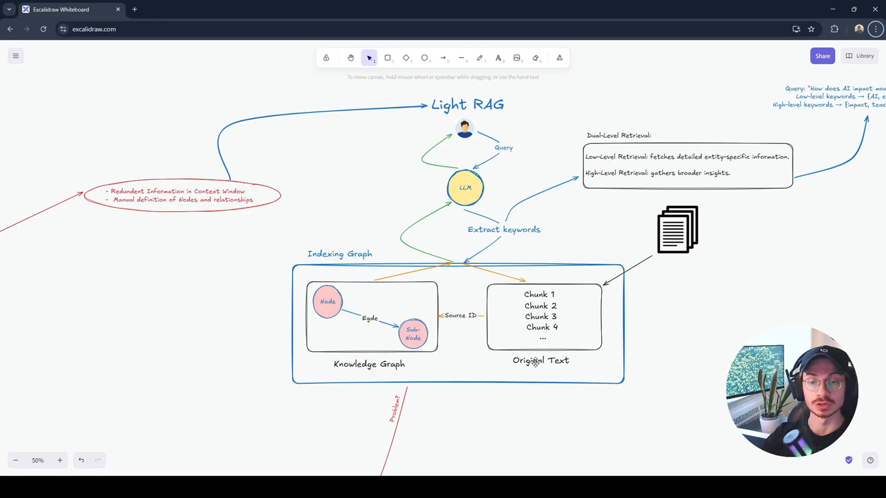
pyautogui.moveTo(325, 326)
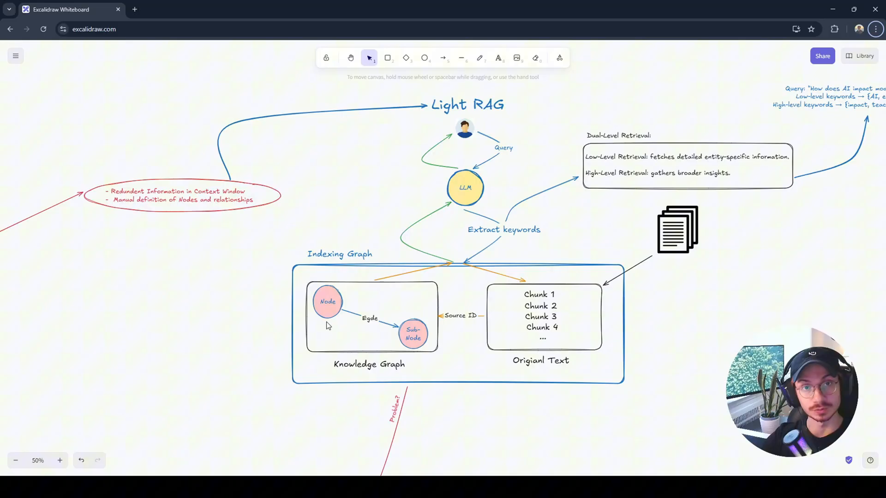
pyautogui.moveTo(327, 304)
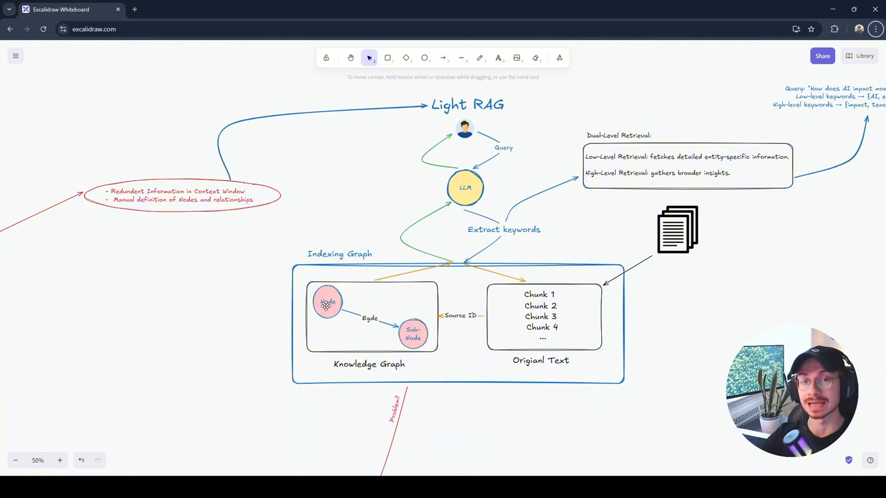
pyautogui.moveTo(376, 331)
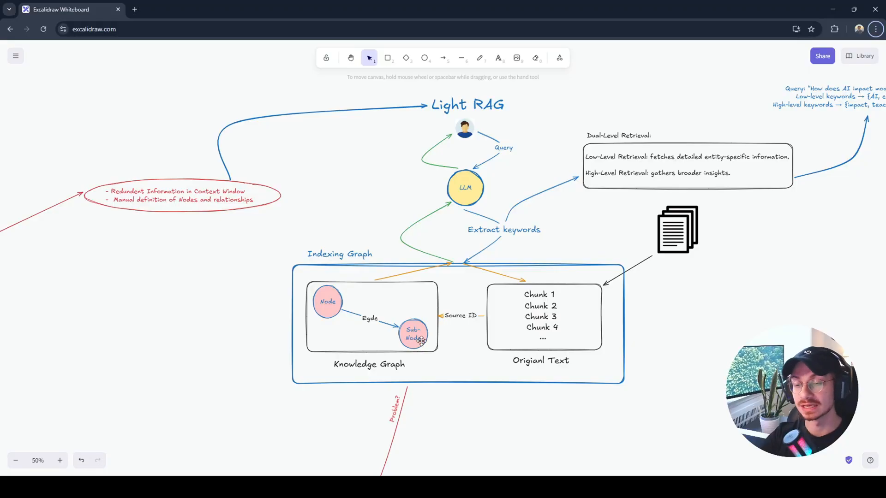
pyautogui.moveTo(330, 297)
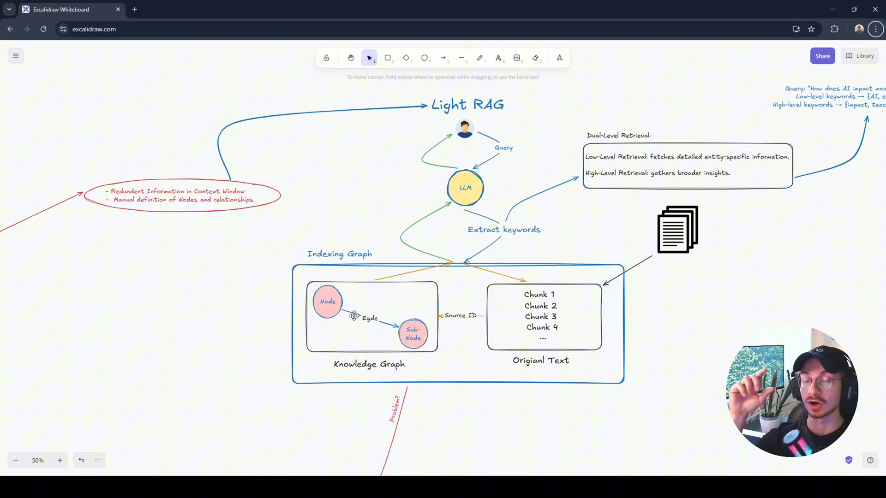
pyautogui.moveTo(562, 304)
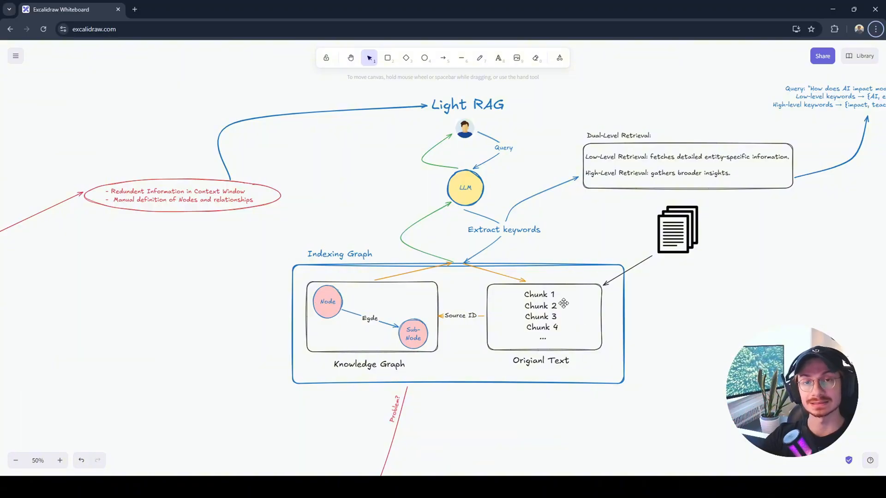
pyautogui.moveTo(497, 316)
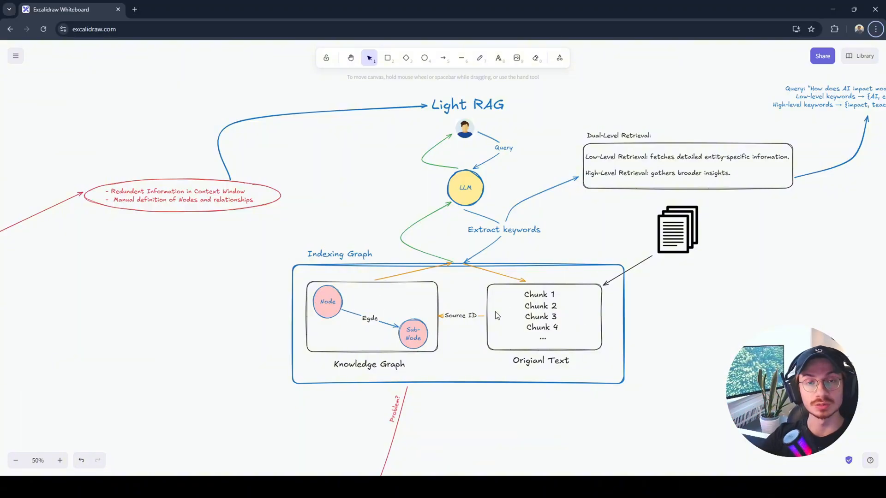
pyautogui.moveTo(466, 331)
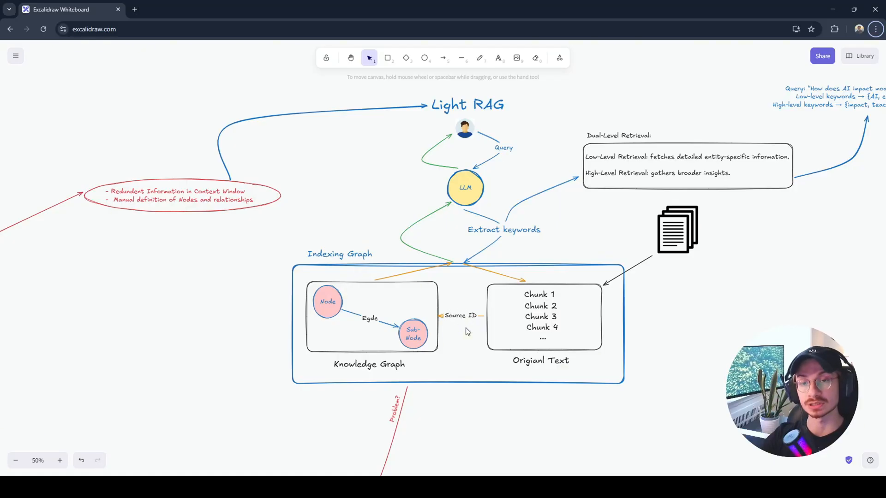
pyautogui.moveTo(487, 181)
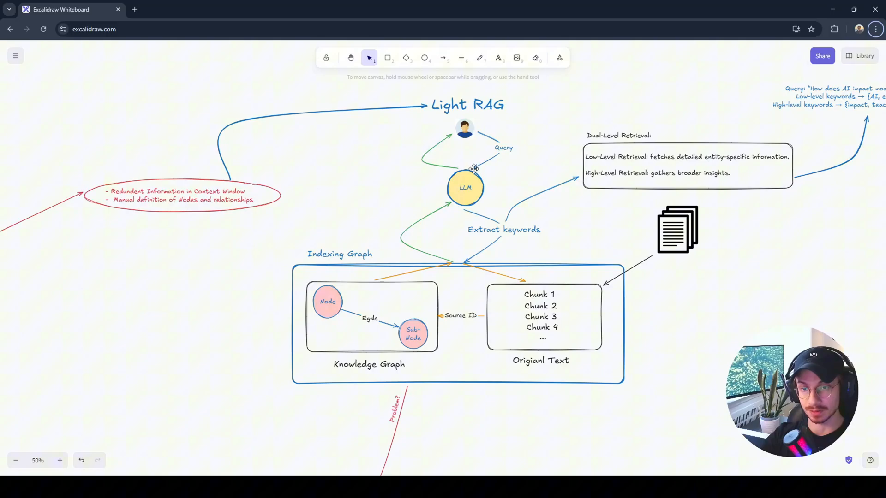
pyautogui.moveTo(496, 201)
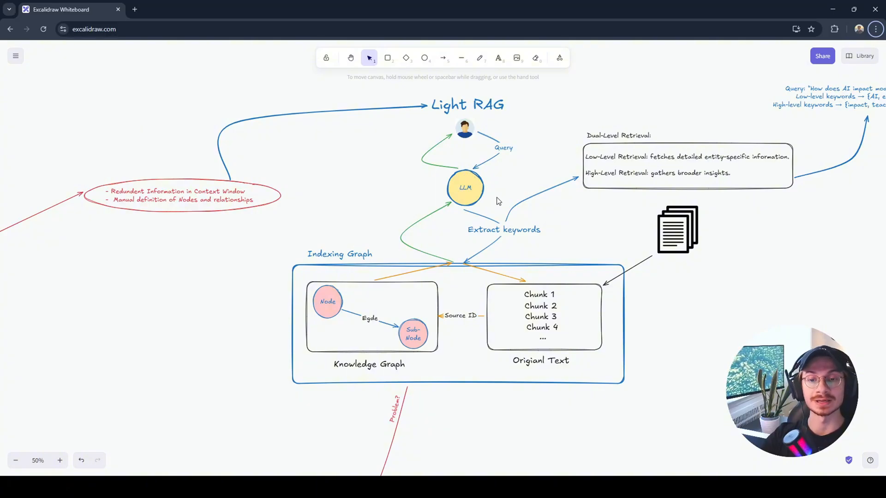
pyautogui.moveTo(638, 202)
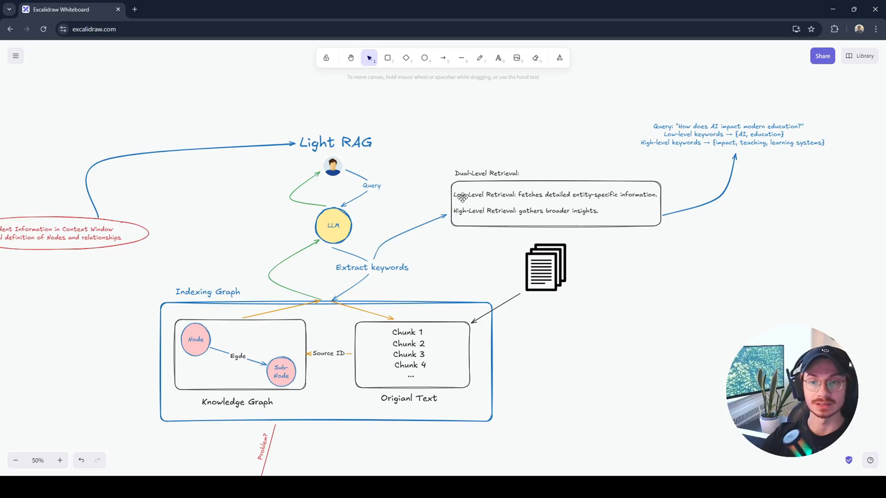
pyautogui.moveTo(491, 225)
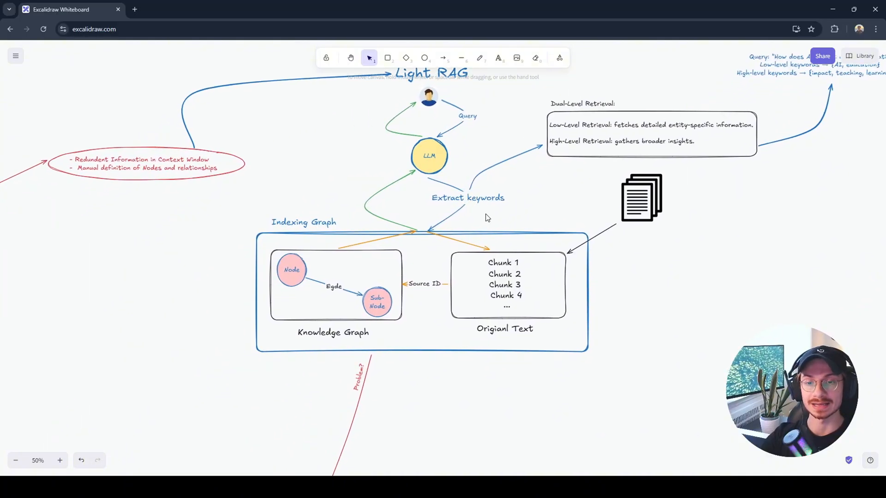
pyautogui.moveTo(480, 304)
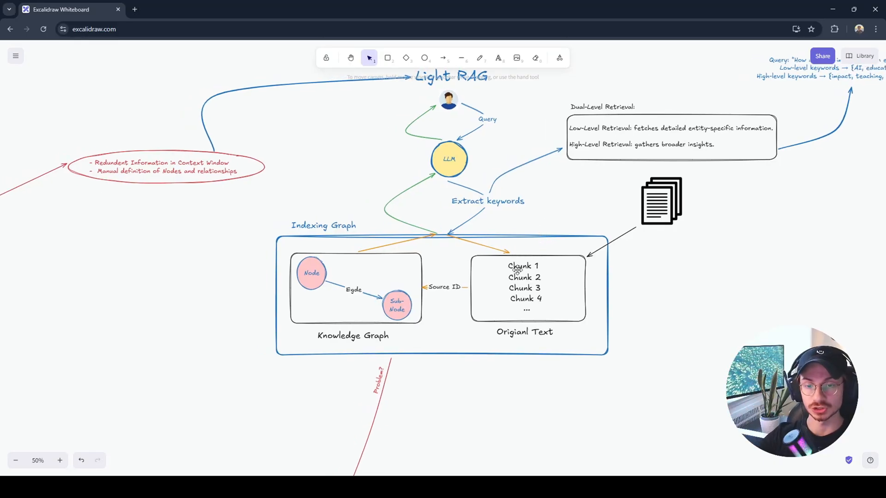
pyautogui.moveTo(522, 251)
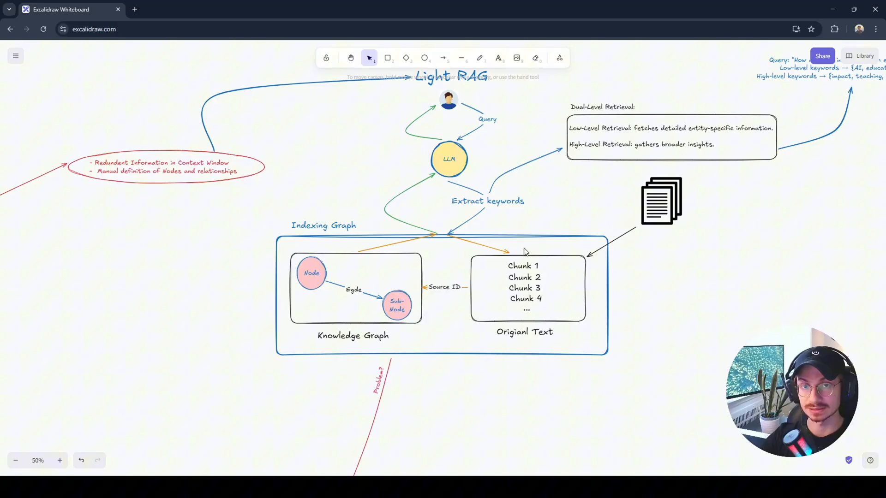
pyautogui.moveTo(524, 285)
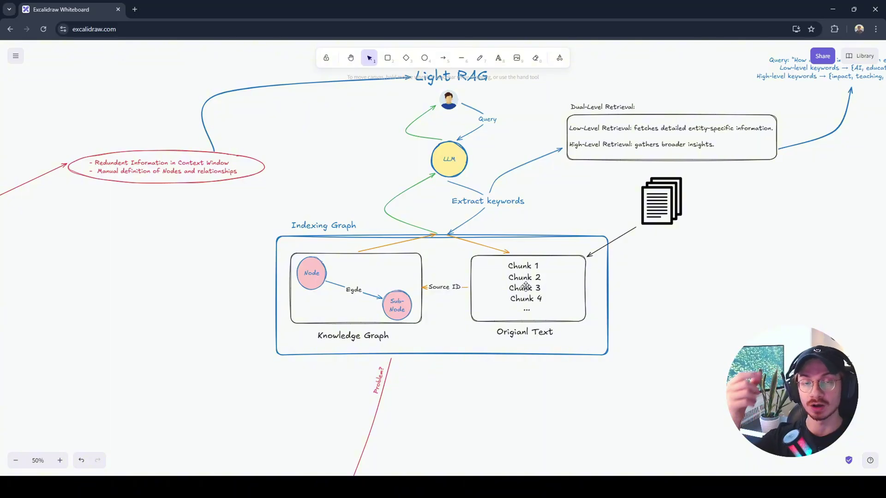
pyautogui.moveTo(499, 265)
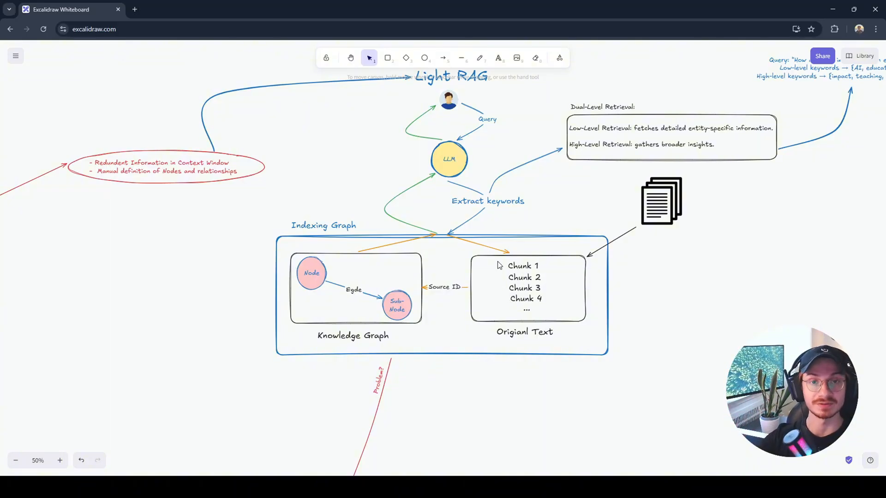
pyautogui.moveTo(370, 301)
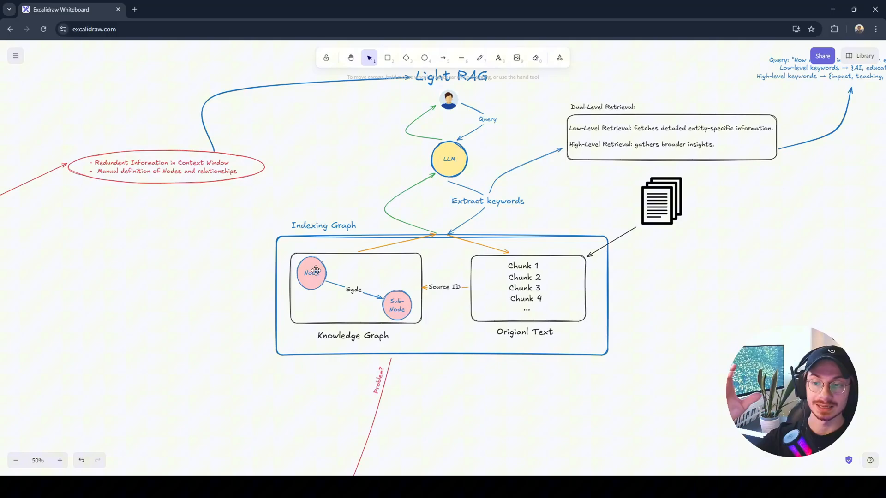
pyautogui.moveTo(327, 290)
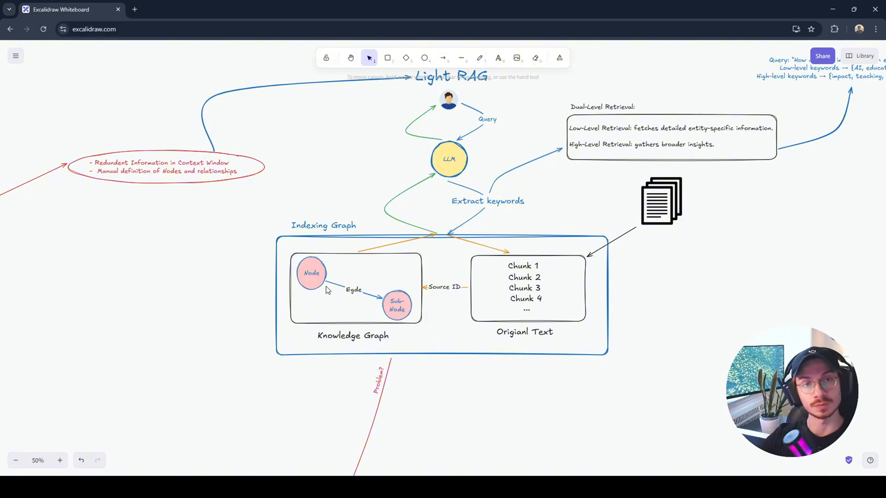
pyautogui.moveTo(485, 162)
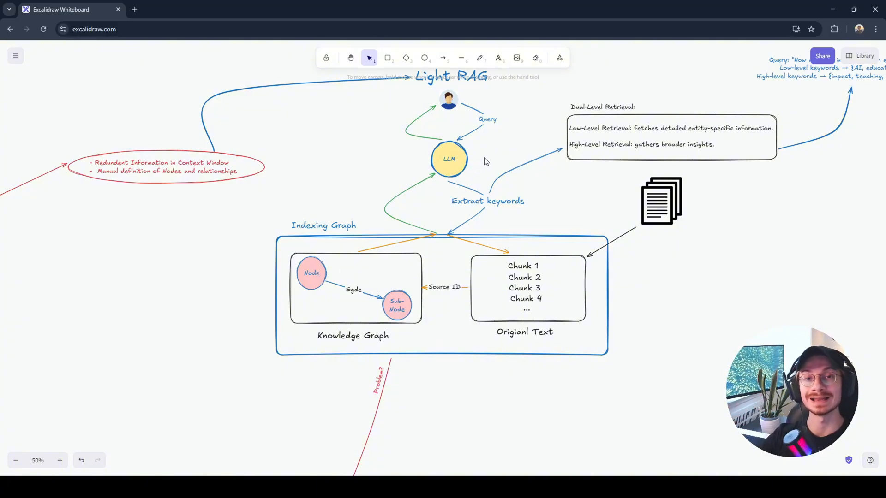
pyautogui.scroll(-3)
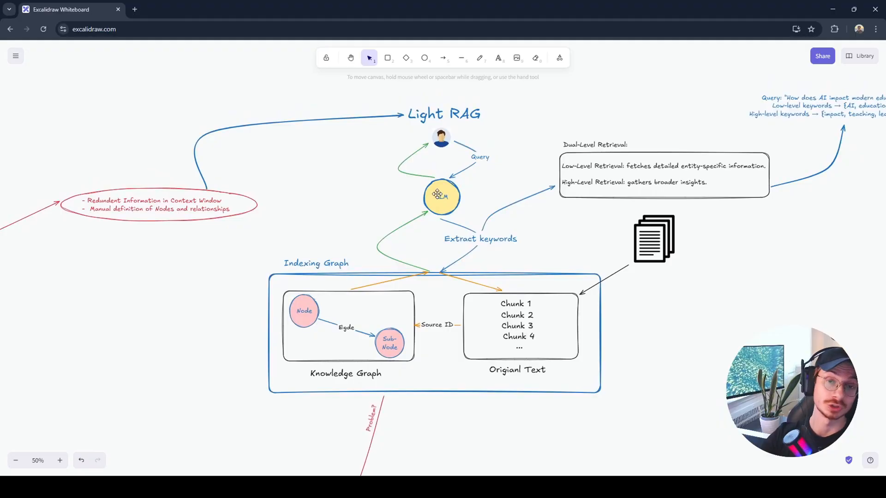
pyautogui.moveTo(422, 140)
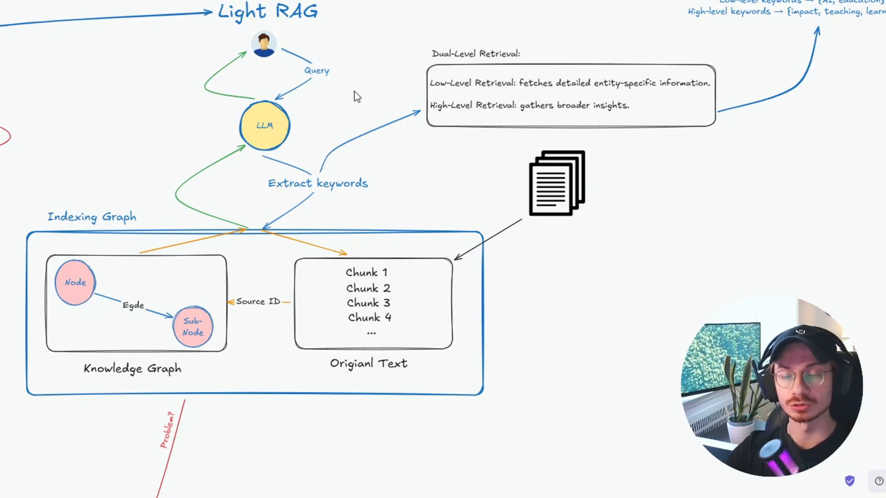
pyautogui.moveTo(351, 72)
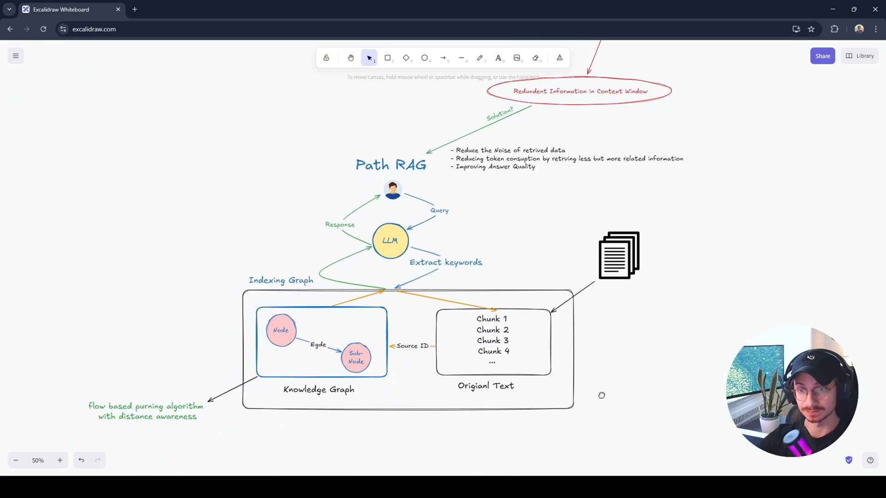
pyautogui.moveTo(525, 368)
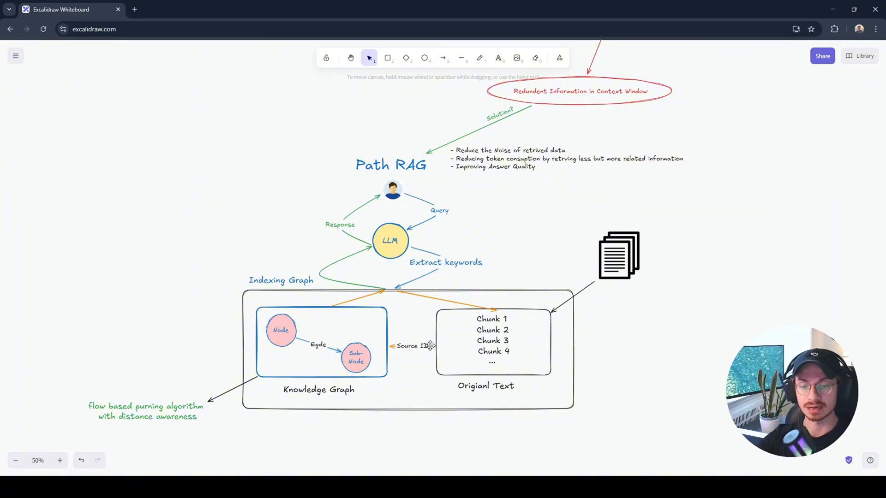
pyautogui.moveTo(313, 353)
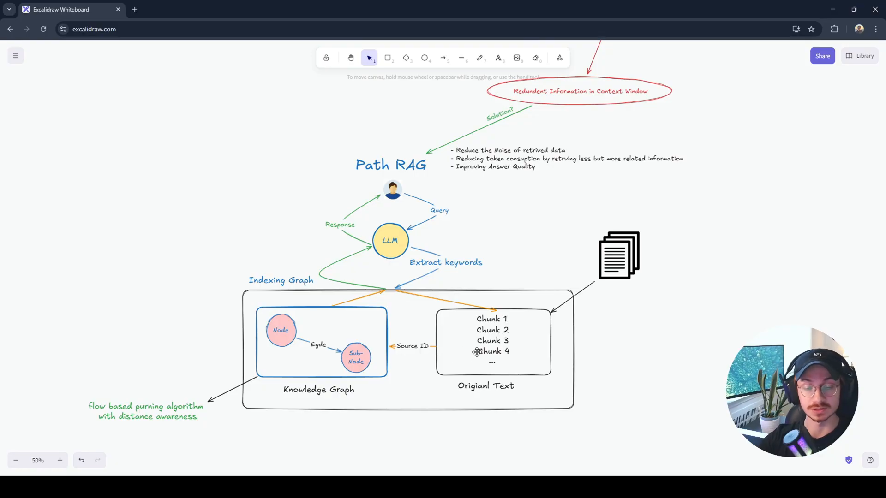
pyautogui.moveTo(510, 283)
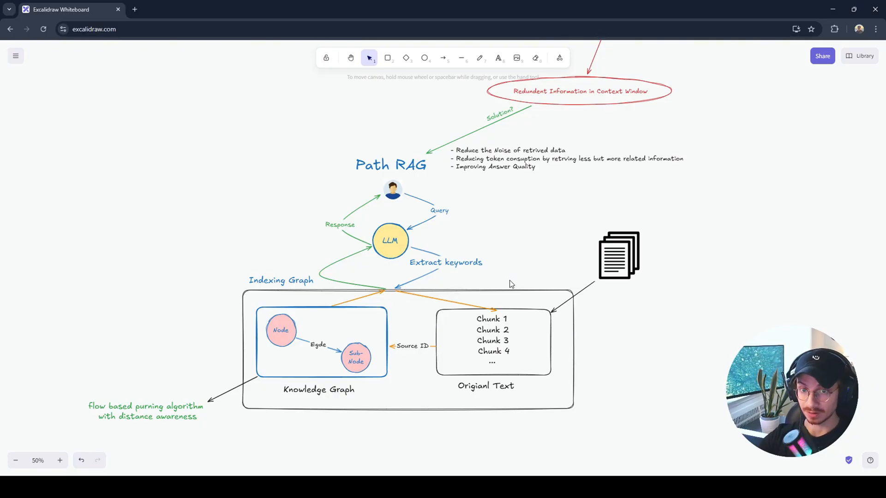
pyautogui.scroll(3)
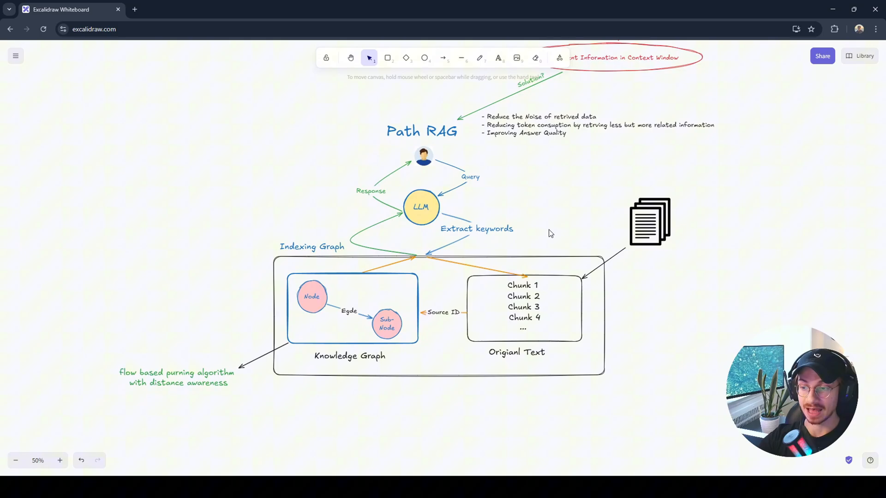
pyautogui.moveTo(170, 386)
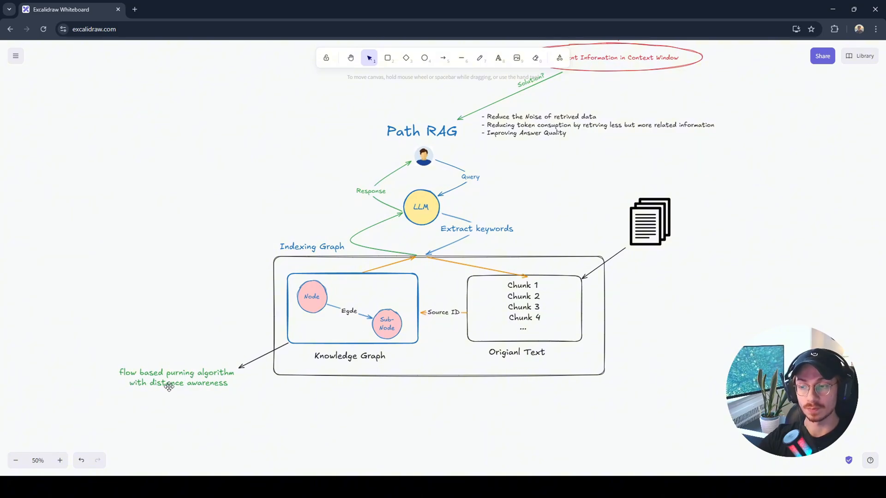
pyautogui.moveTo(209, 386)
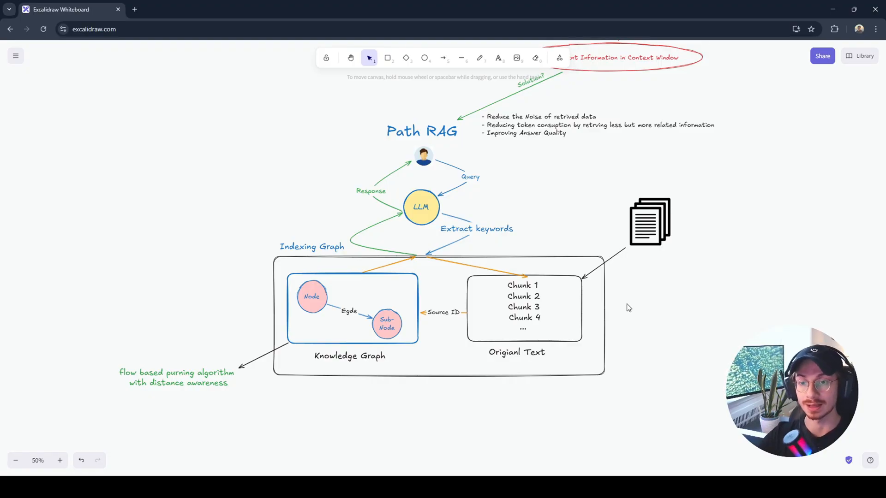
pyautogui.moveTo(382, 177)
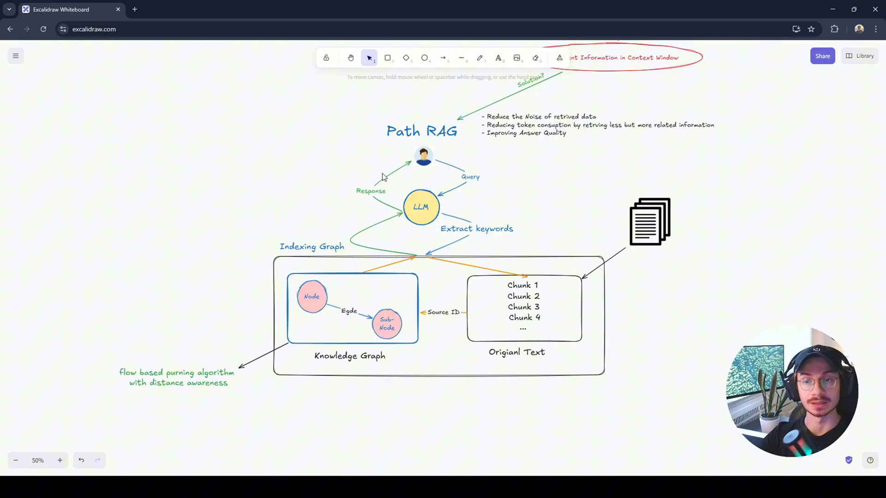
pyautogui.moveTo(669, 341)
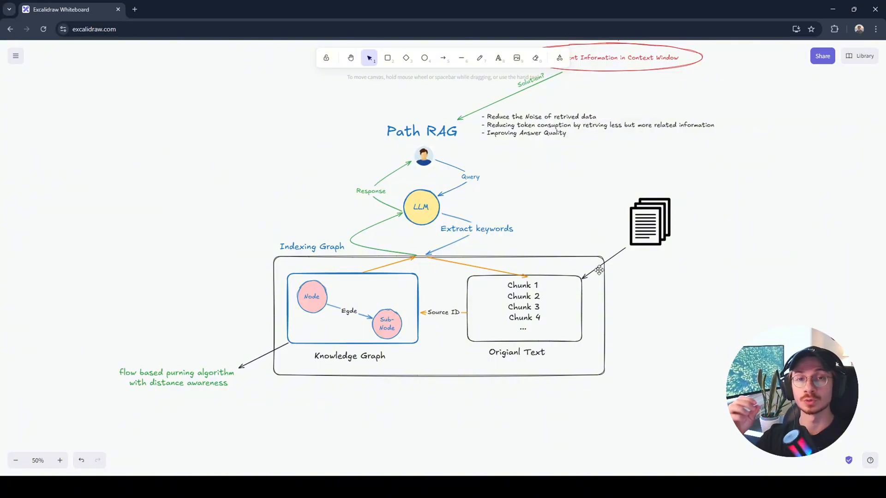
pyautogui.moveTo(580, 226)
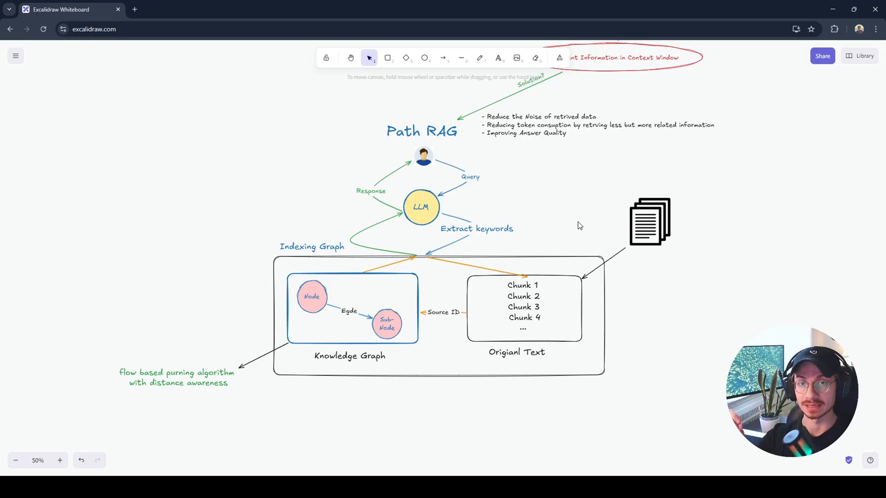
pyautogui.moveTo(578, 210)
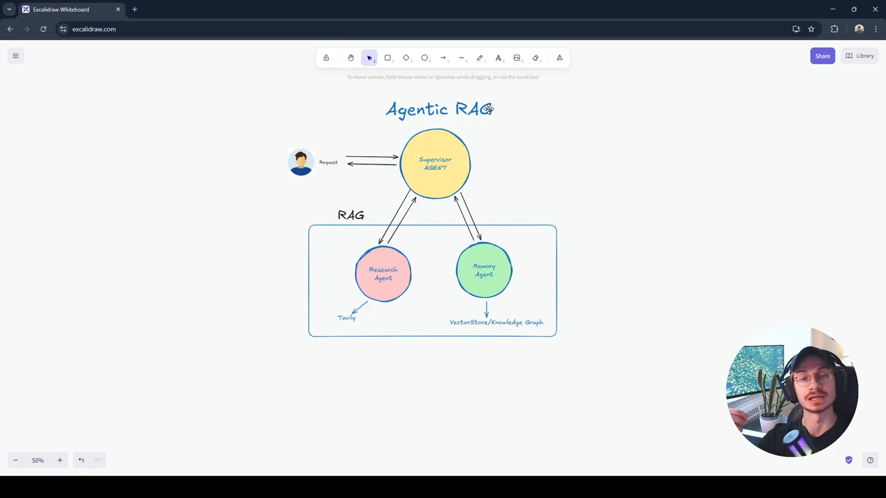
pyautogui.moveTo(438, 97)
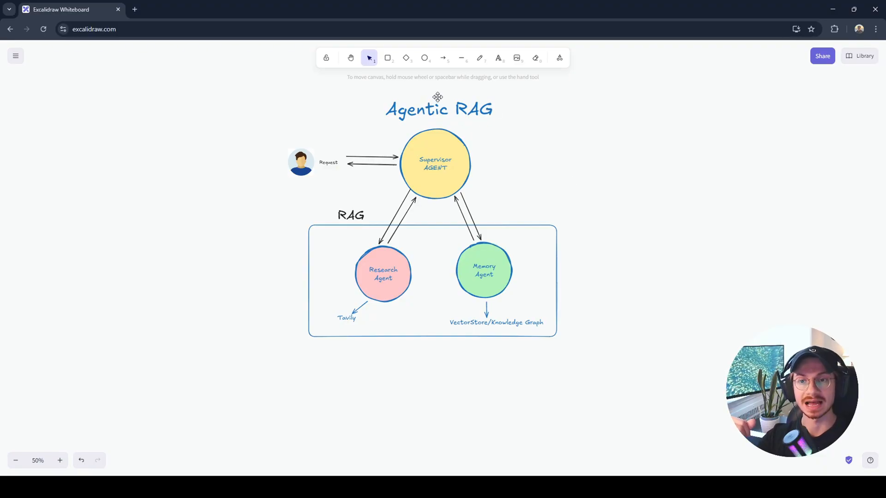
pyautogui.moveTo(572, 201)
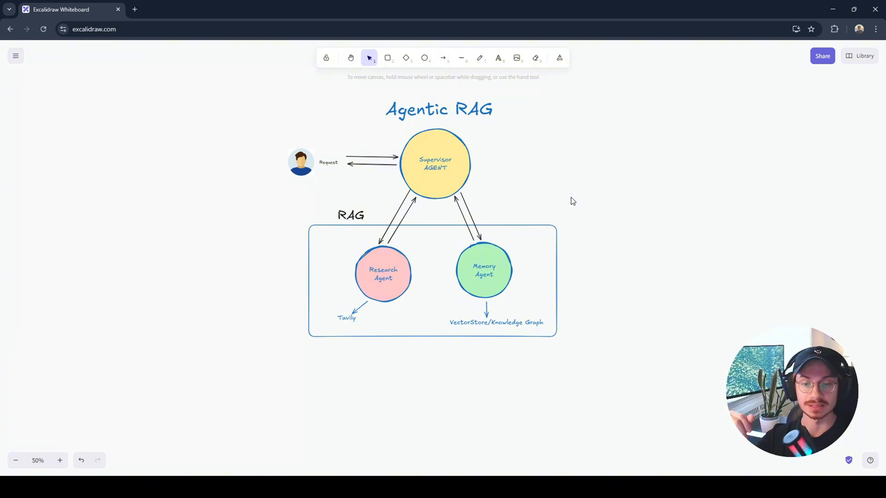
pyautogui.moveTo(531, 180)
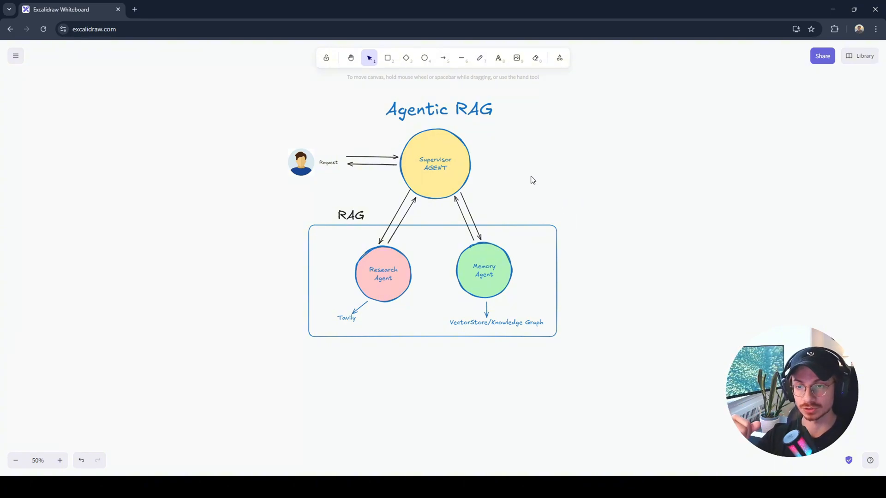
pyautogui.moveTo(415, 257)
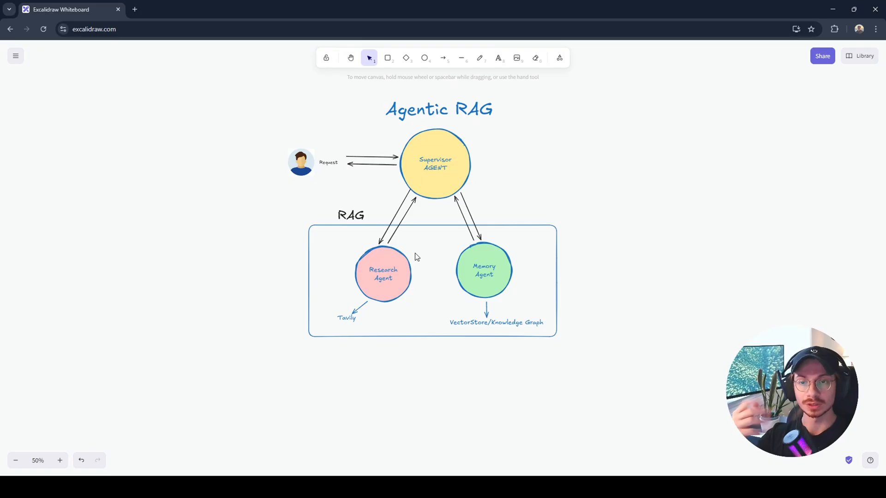
pyautogui.moveTo(472, 240)
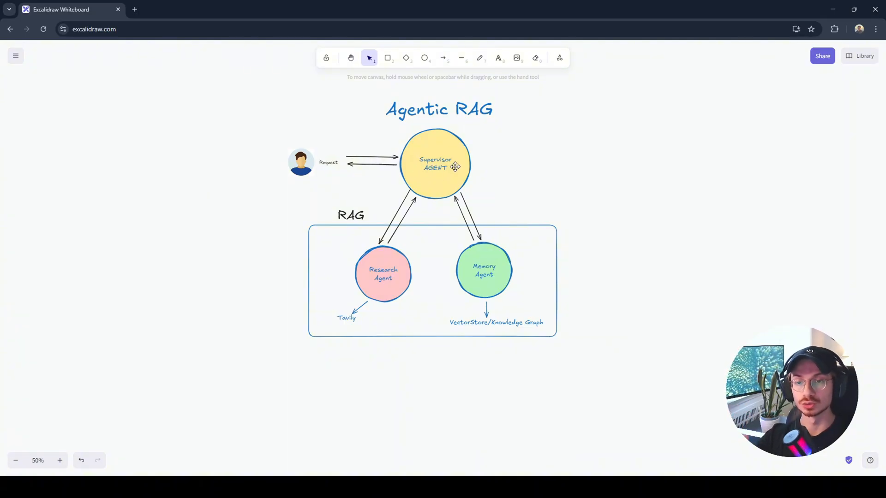
pyautogui.moveTo(487, 275)
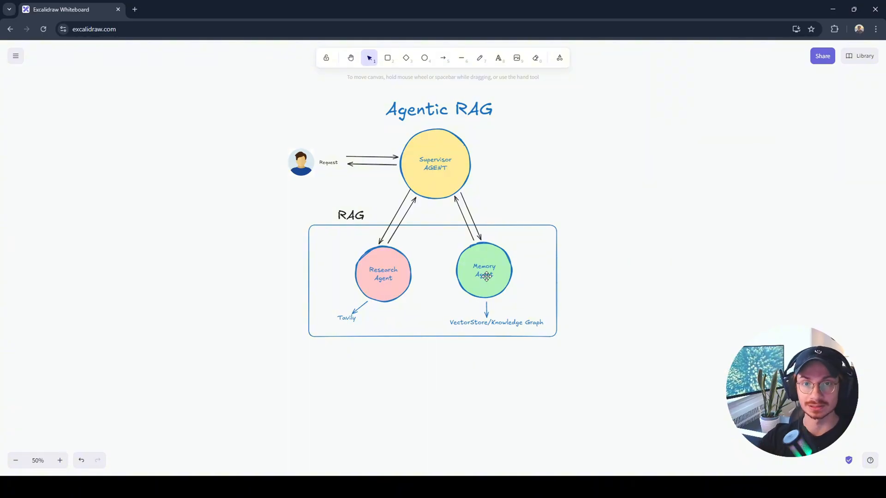
pyautogui.moveTo(336, 296)
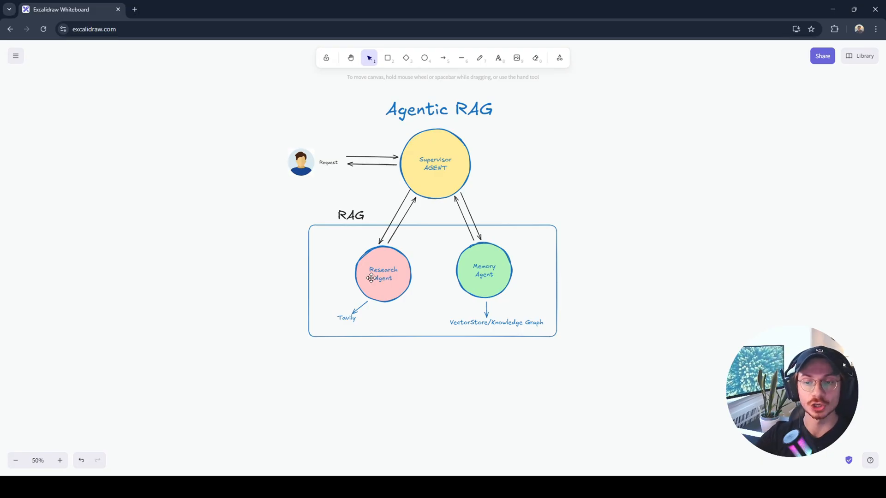
pyautogui.moveTo(417, 266)
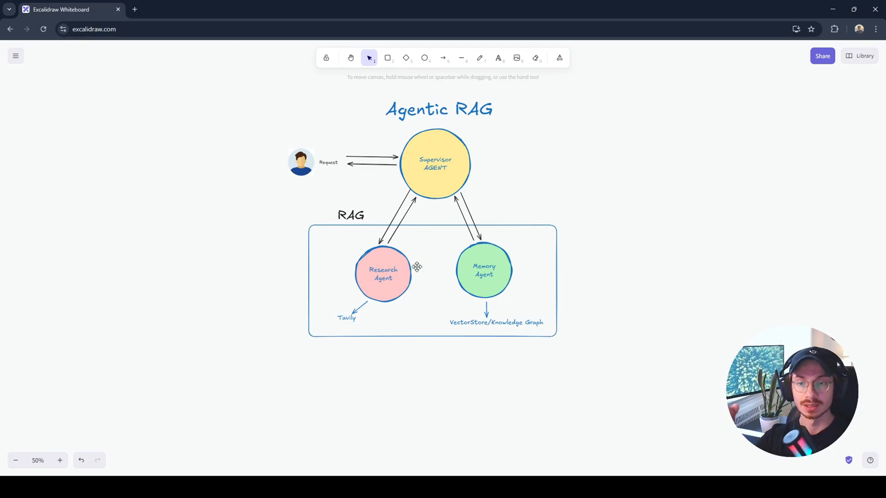
pyautogui.moveTo(497, 282)
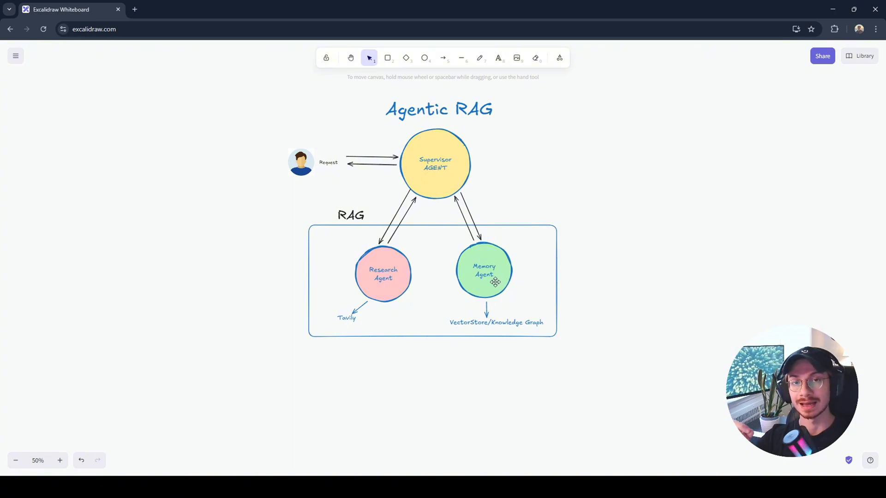
pyautogui.moveTo(535, 208)
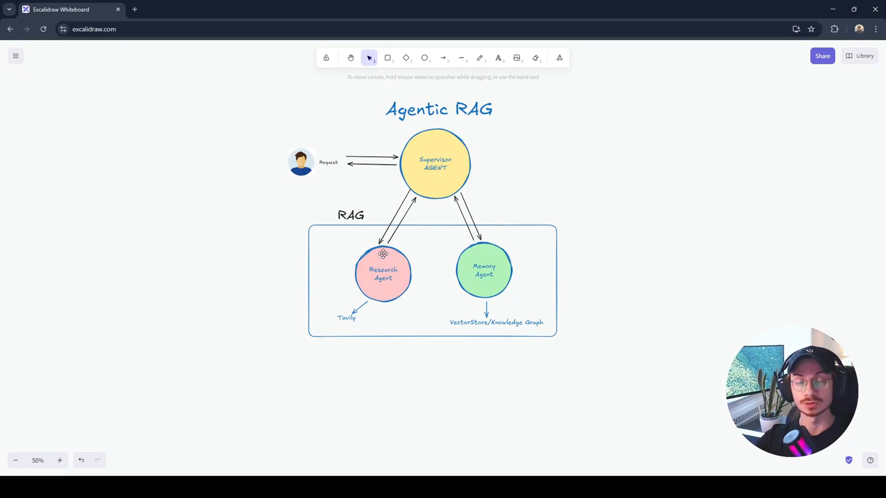
pyautogui.moveTo(480, 270)
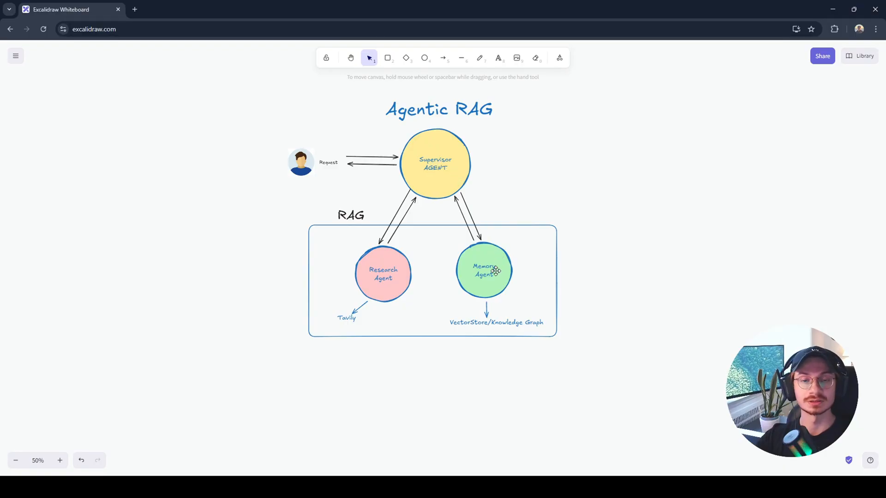
pyautogui.moveTo(400, 283)
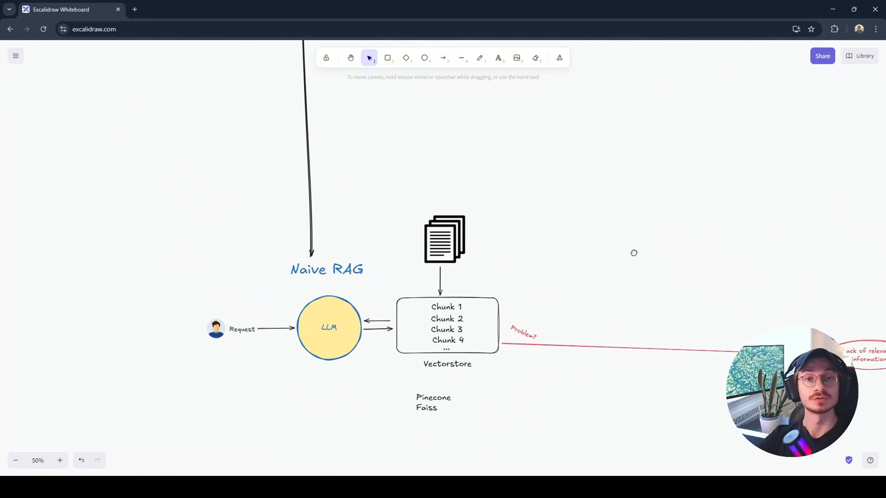
pyautogui.moveTo(631, 229)
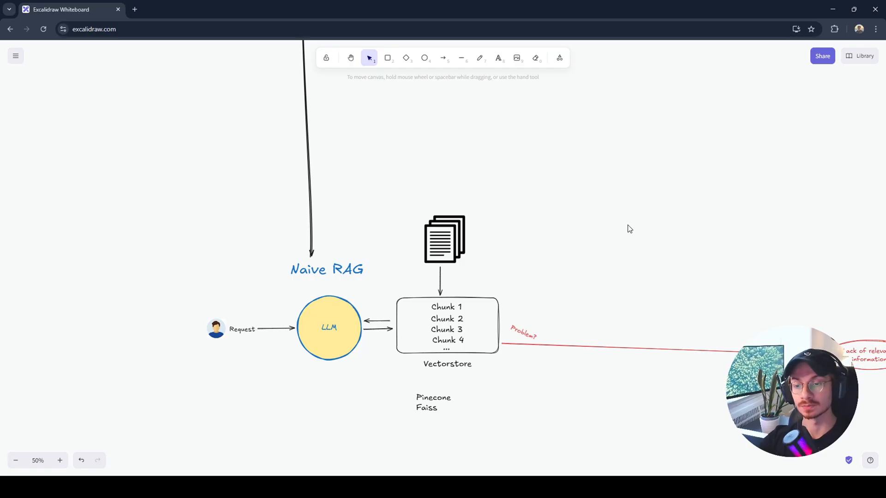
pyautogui.moveTo(606, 212)
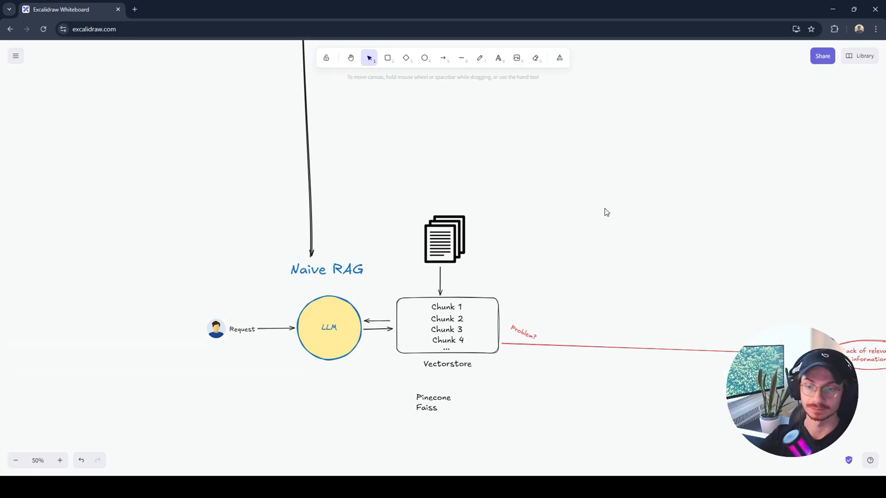